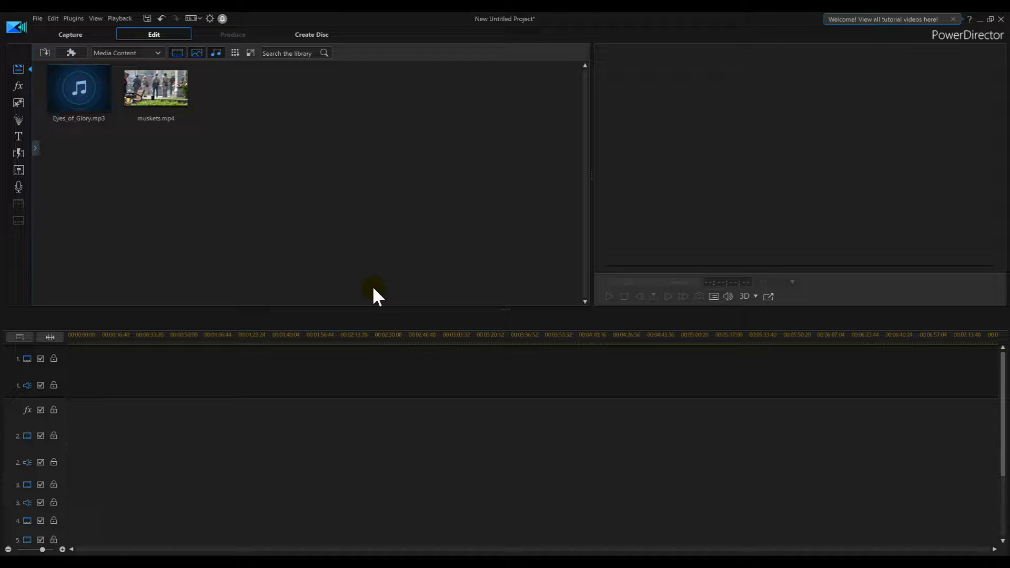
Step: Place muskets.mp4 on video track 1 and Eyes_of_Glory.mp3 on the second audio track
left_click(155, 87)
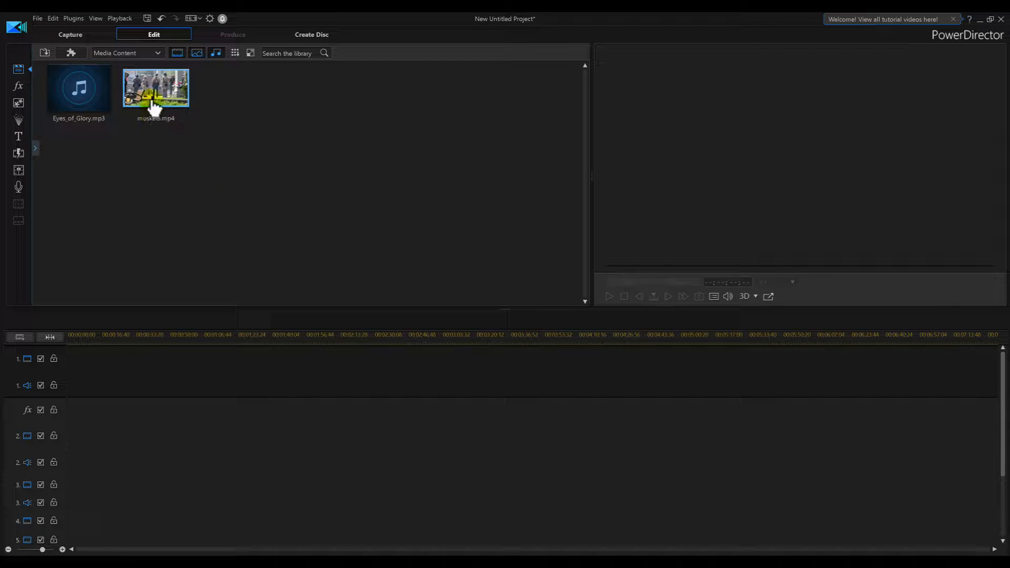
left_click_drag(155, 87, 105, 370)
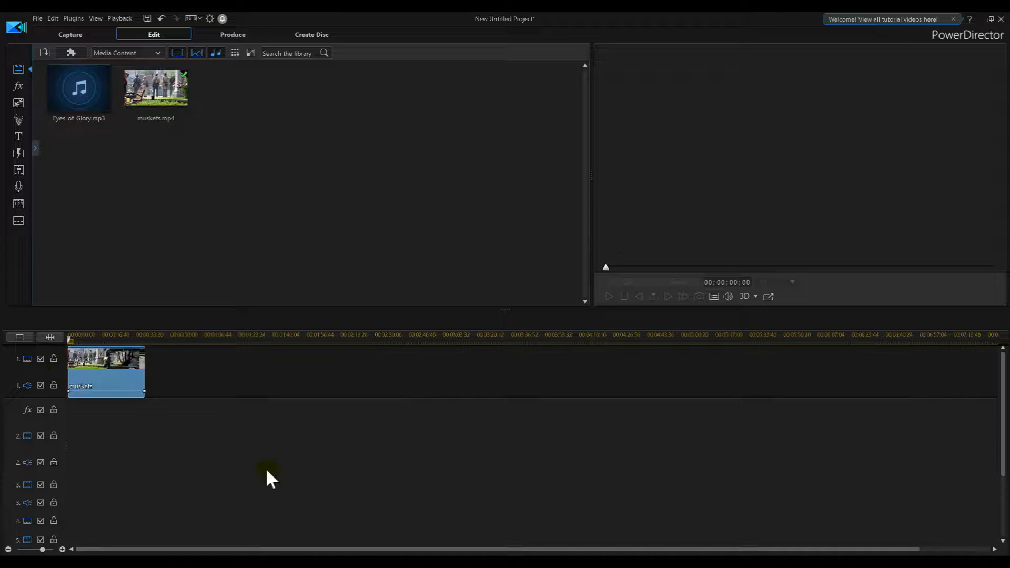
left_click(106, 367)
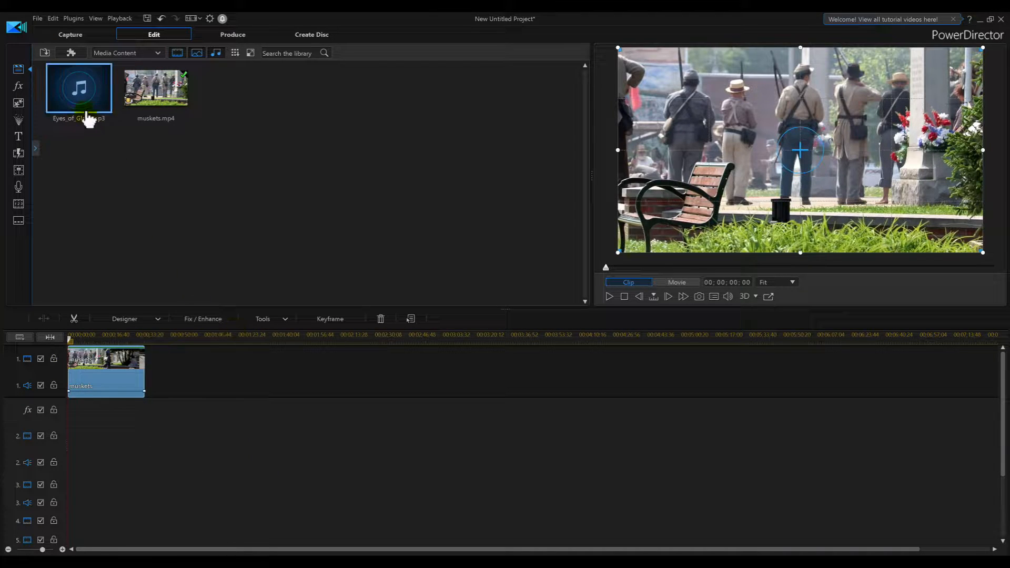
left_click_drag(79, 87, 68, 415)
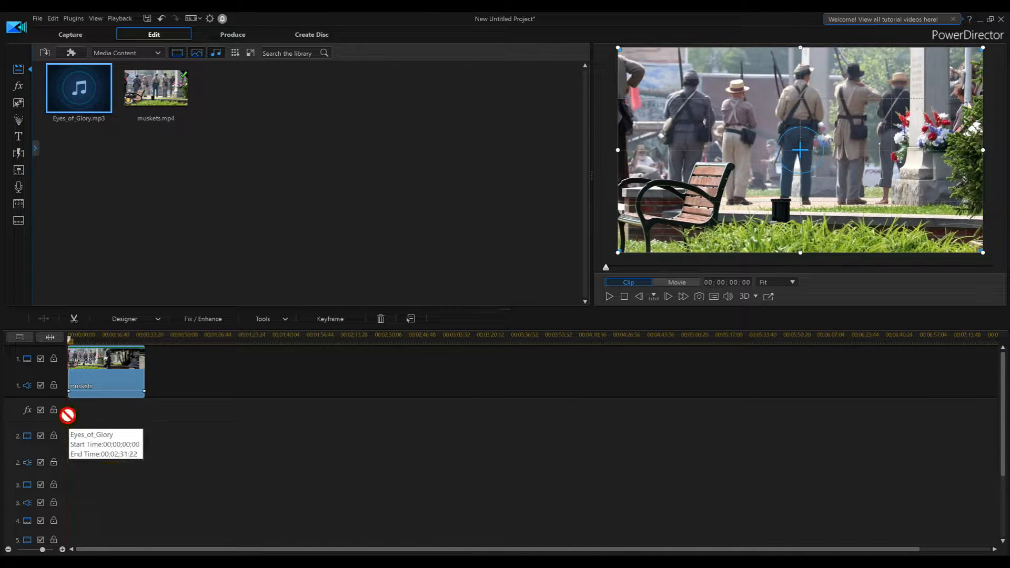
left_click_drag(78, 87, 219, 462)
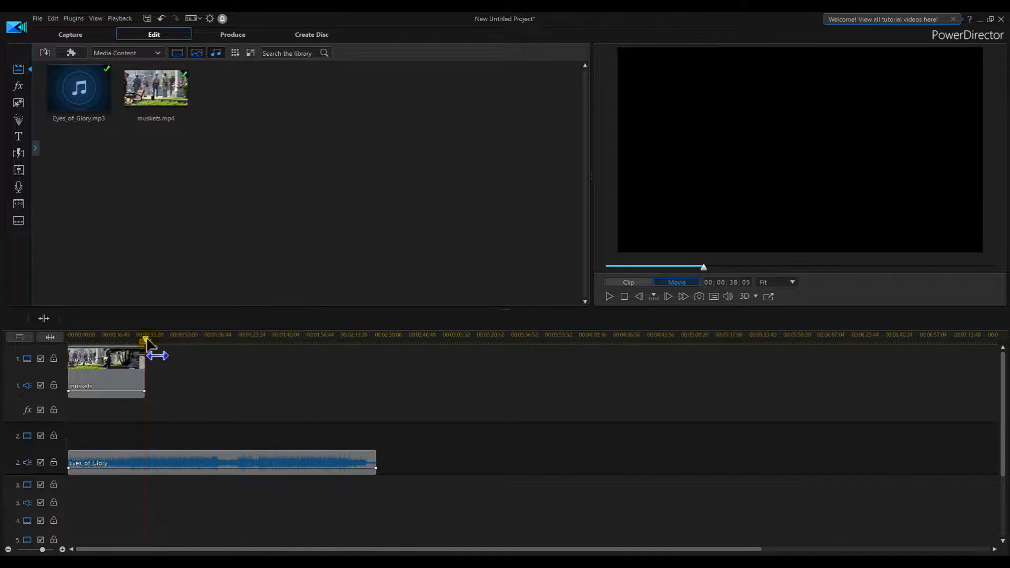
Step: Split the Eyes_of_Glory music at the muskets clip's end and delete the leftover
left_click(238, 462)
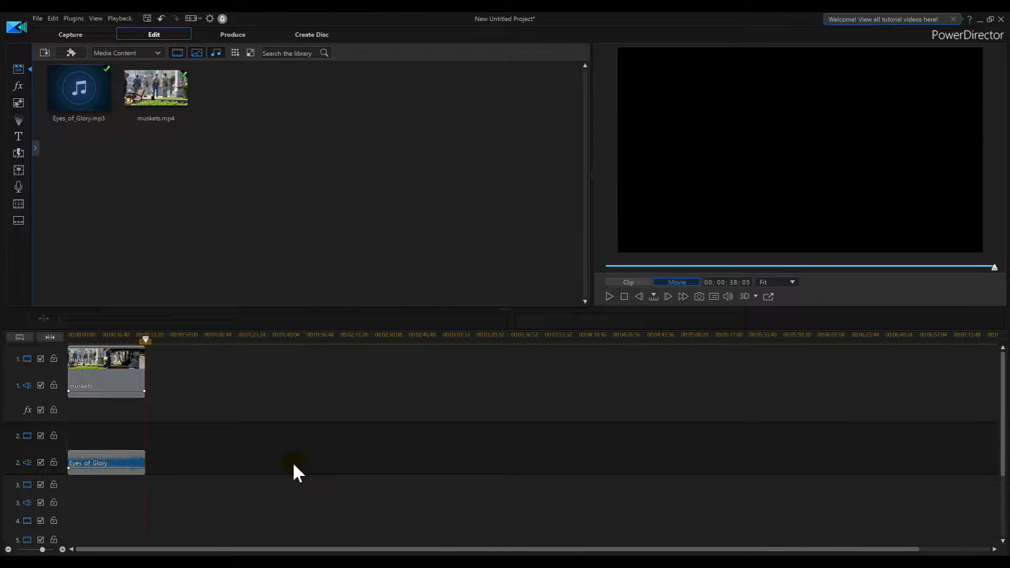
left_click(147, 341)
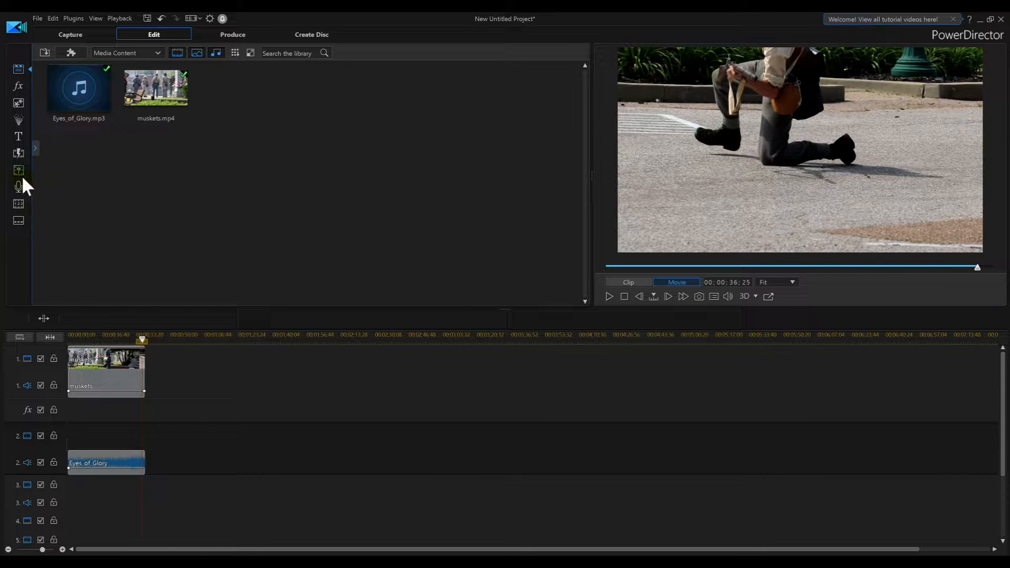
left_click(18, 169)
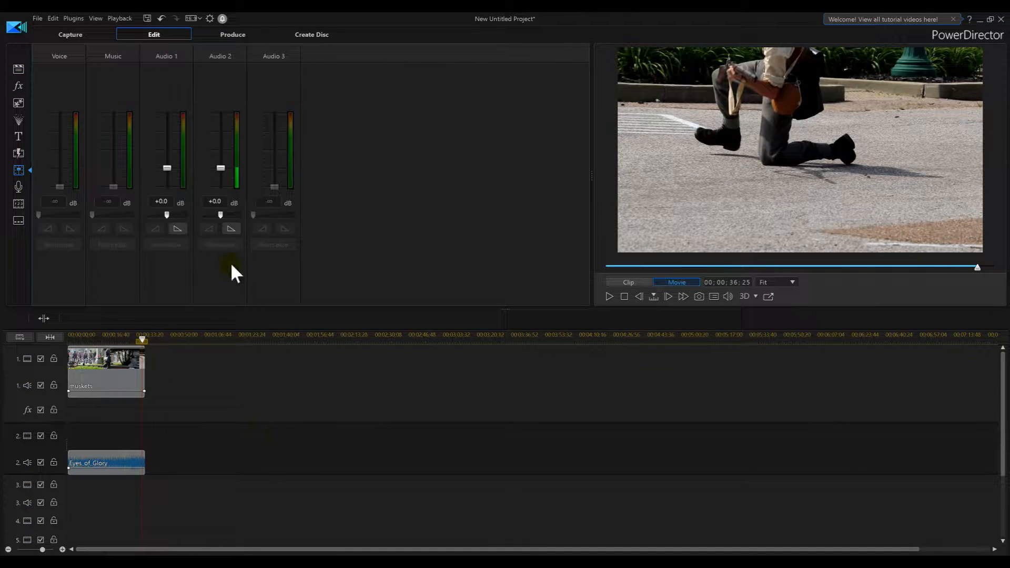
mouse_move(230, 228)
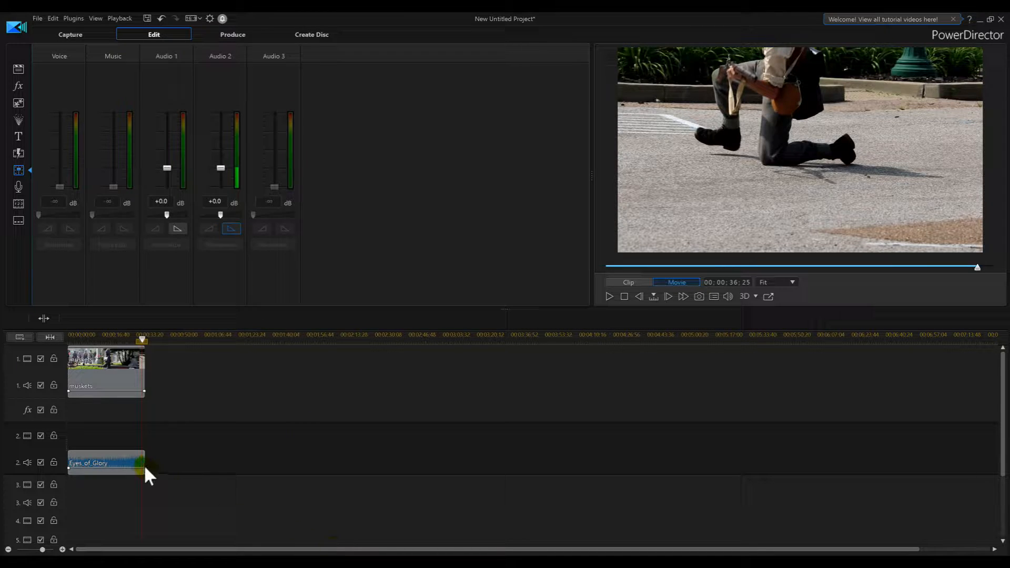
left_click(103, 463)
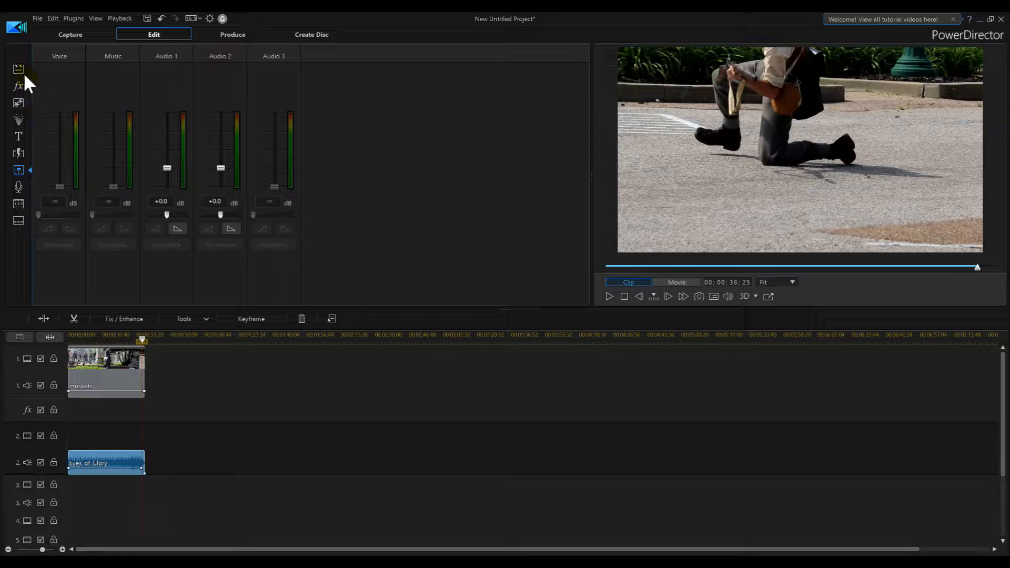
left_click(18, 69)
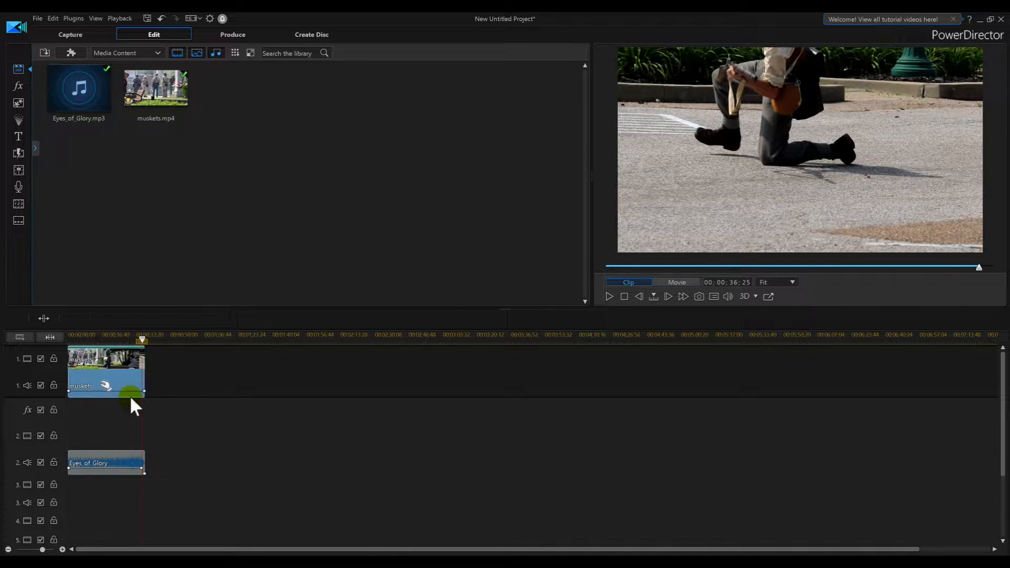
left_click(106, 370)
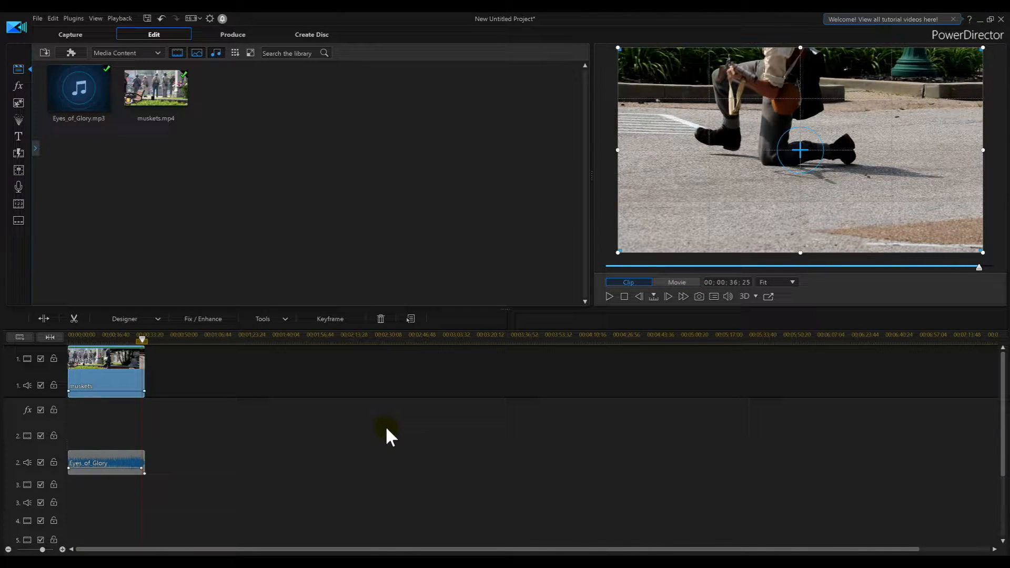
mouse_move(277, 335)
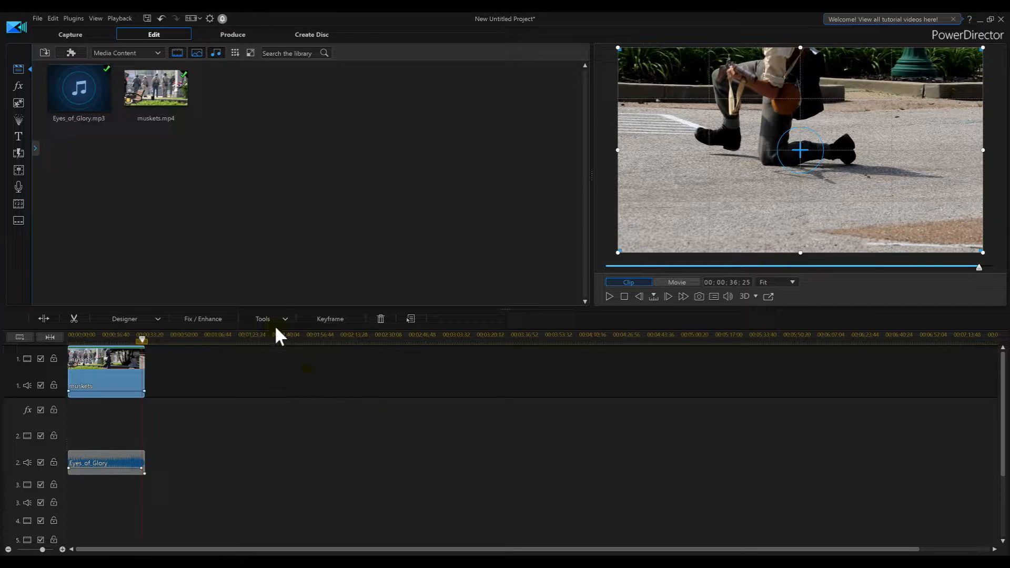
Step: Launch Motion Tracker from the Tools menu for the selected muskets clip
left_click(263, 318)
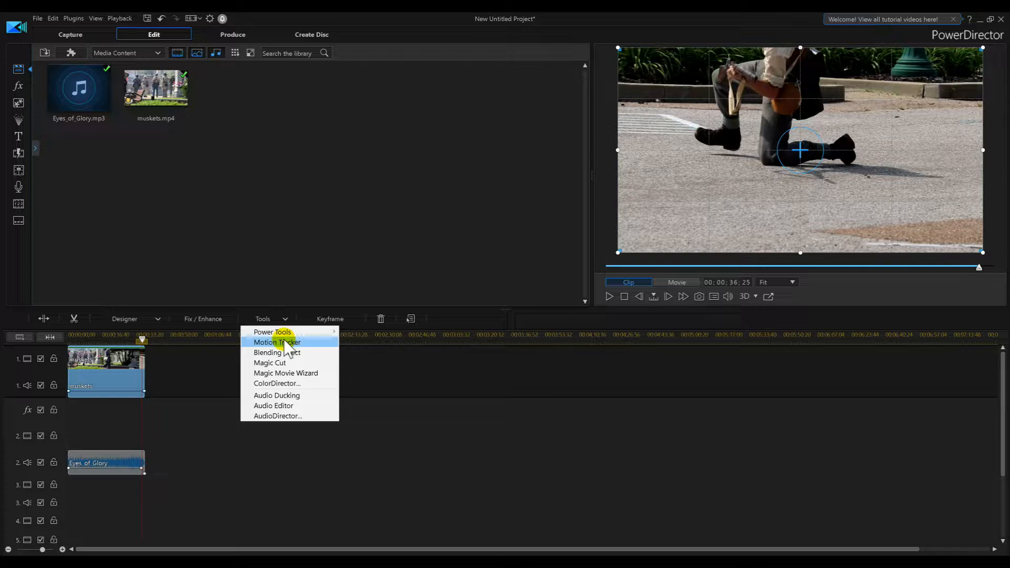
left_click(286, 348)
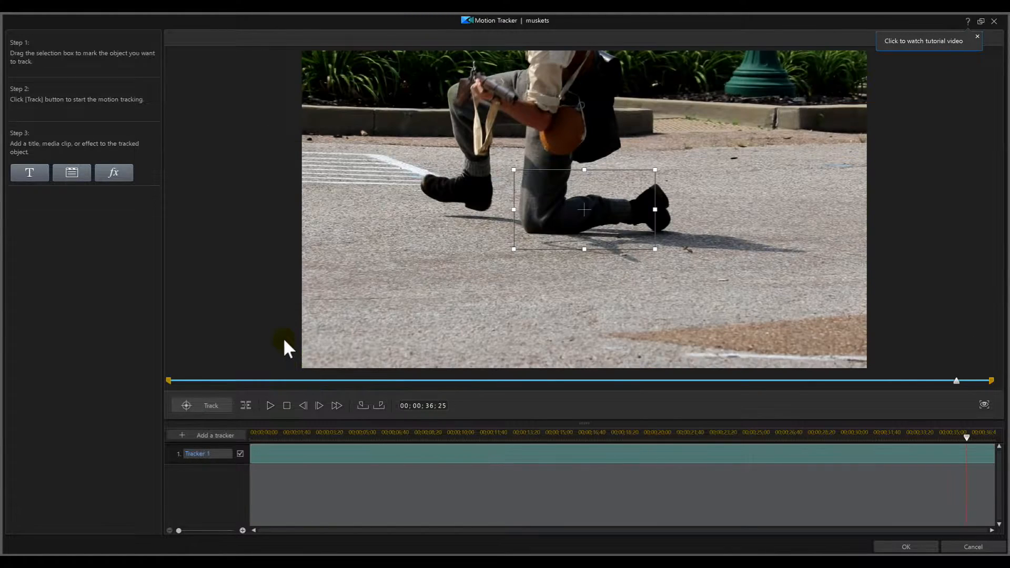
mouse_move(273, 304)
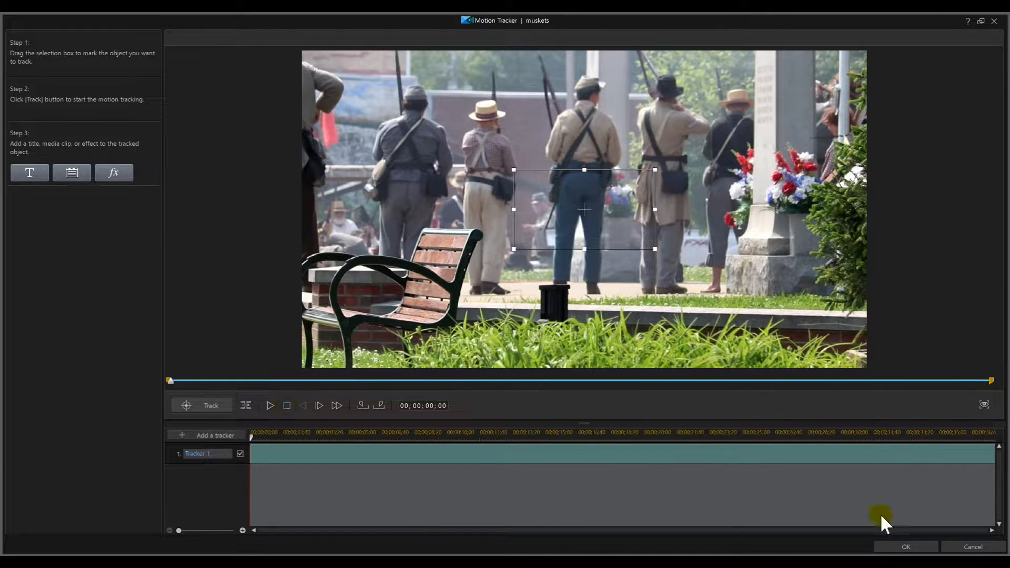
mouse_move(662, 486)
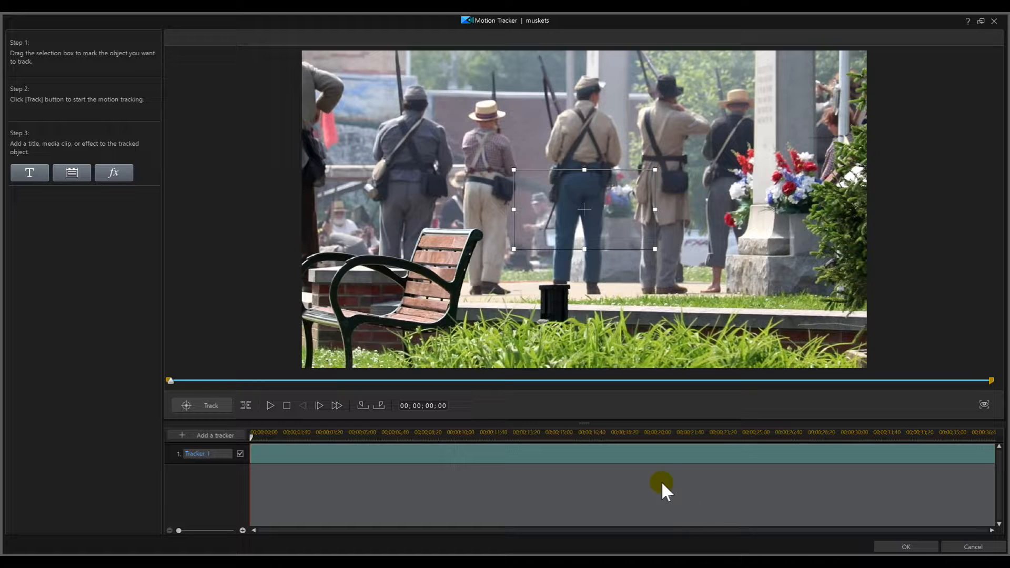
mouse_move(705, 283)
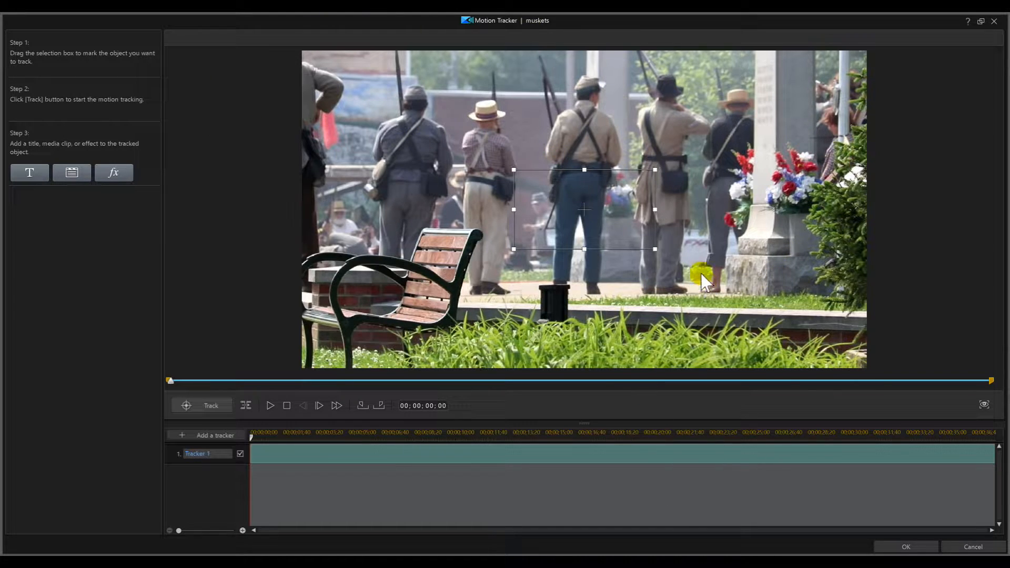
mouse_move(682, 203)
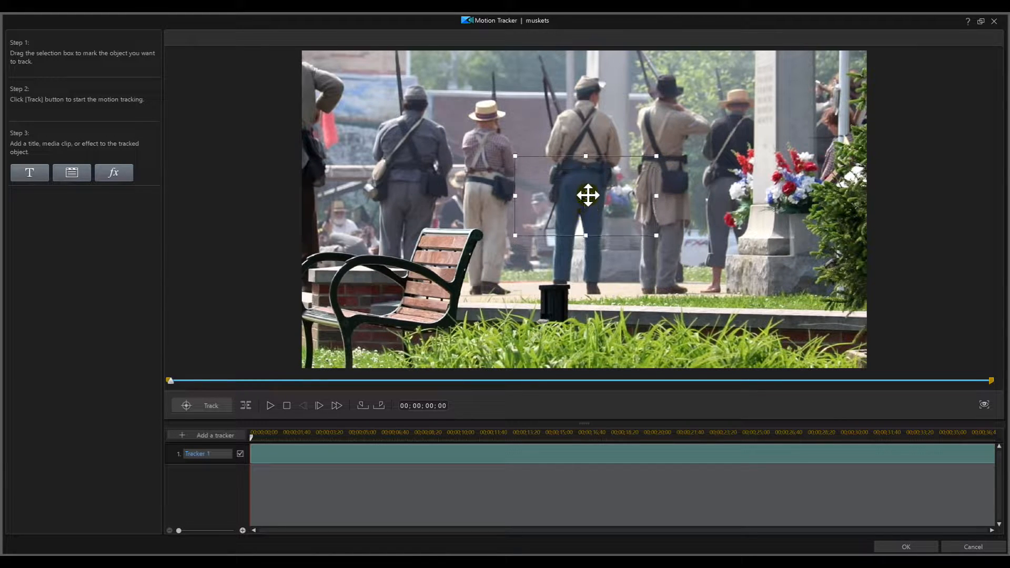
Step: Move and resize the tracking box over the straw-hatted soldier's satchel
left_click_drag(588, 195, 506, 188)
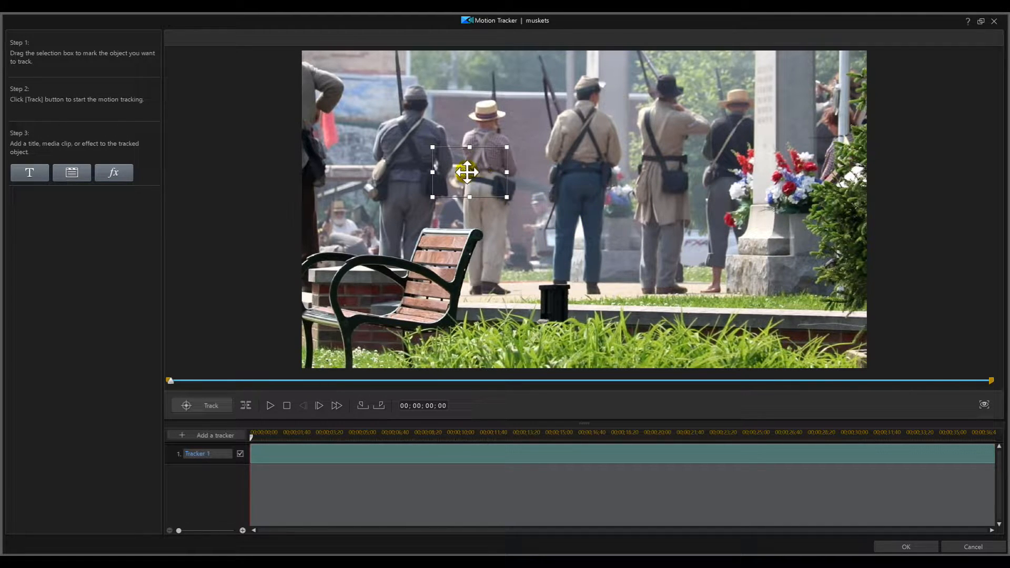
left_click_drag(469, 172, 503, 214)
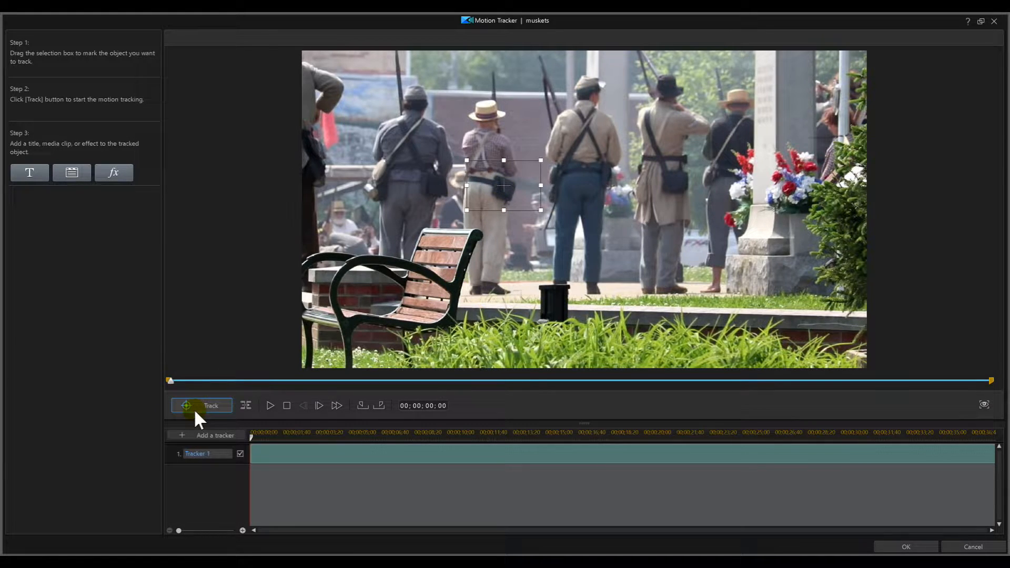
left_click(201, 406)
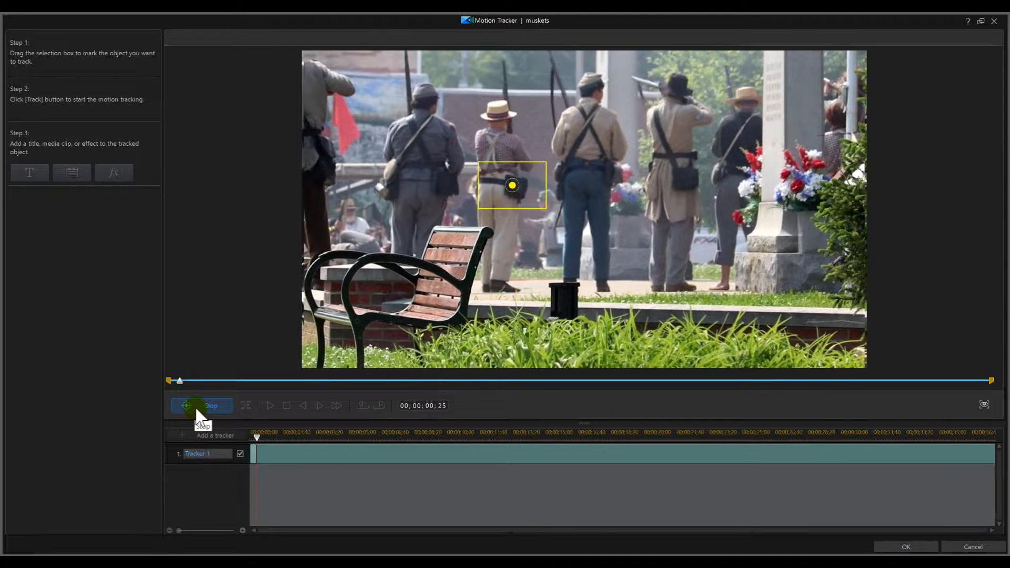
left_click(201, 405)
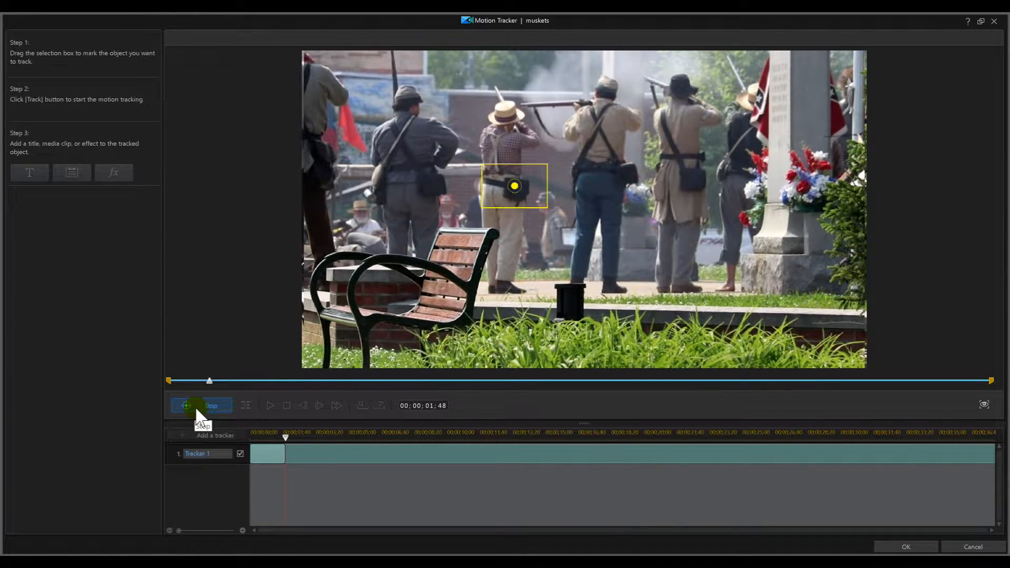
left_click(201, 405)
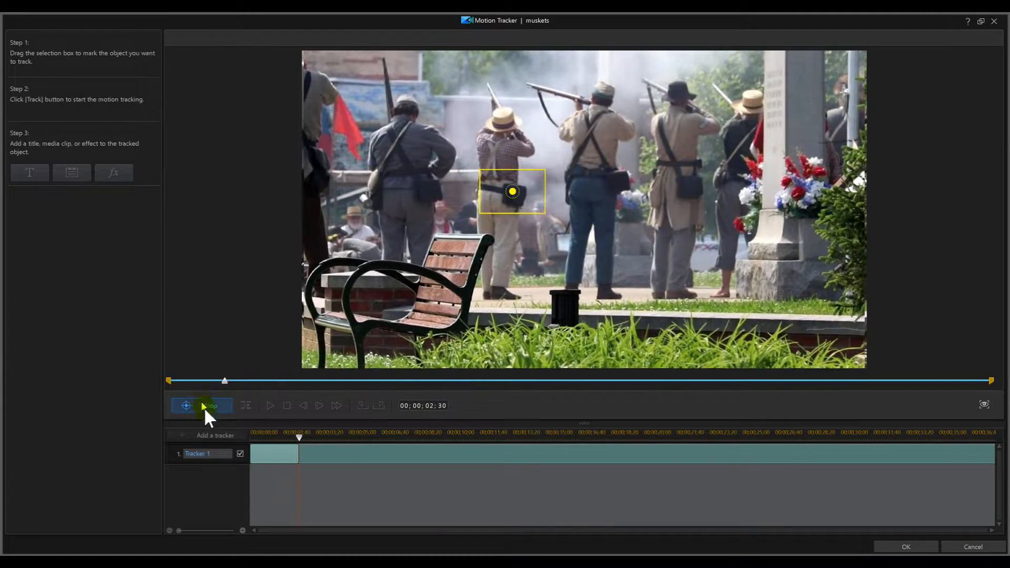
left_click(200, 405)
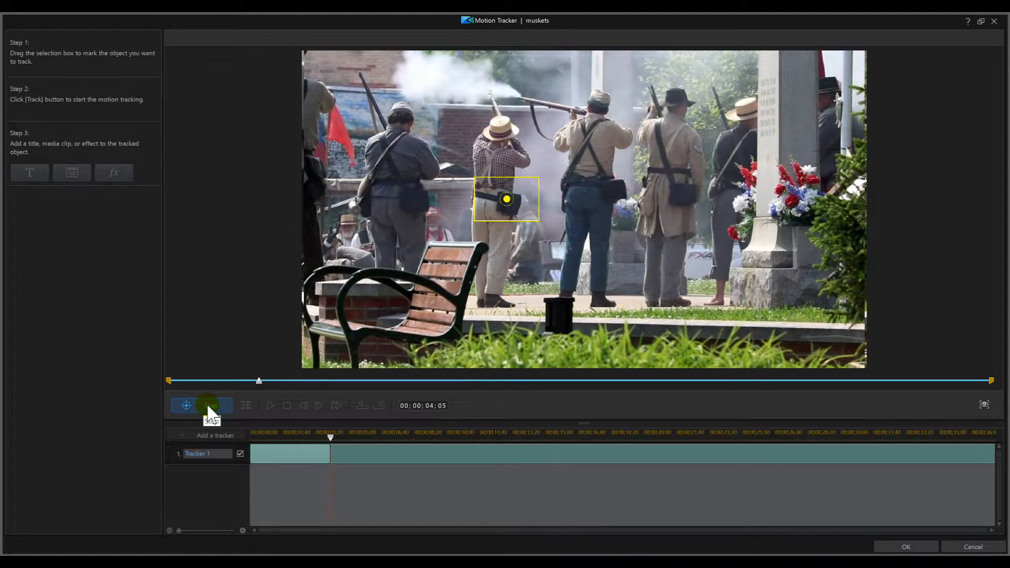
left_click(210, 405)
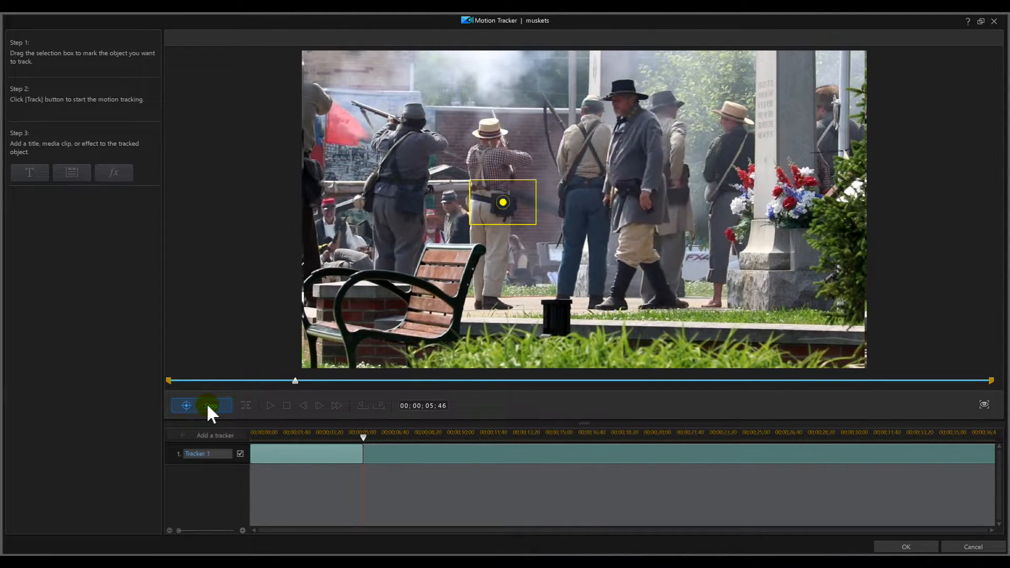
left_click(200, 405)
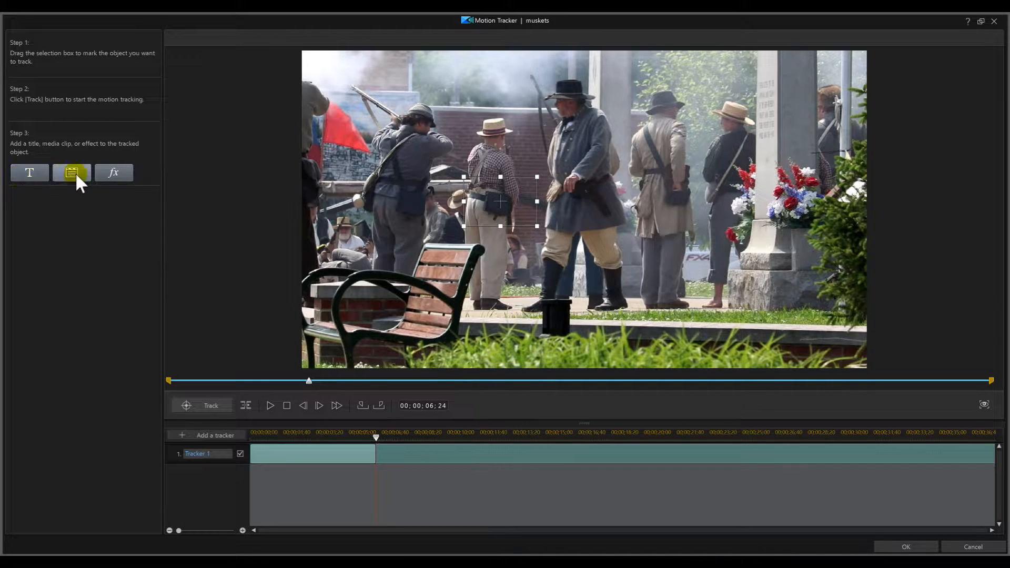
mouse_move(82, 174)
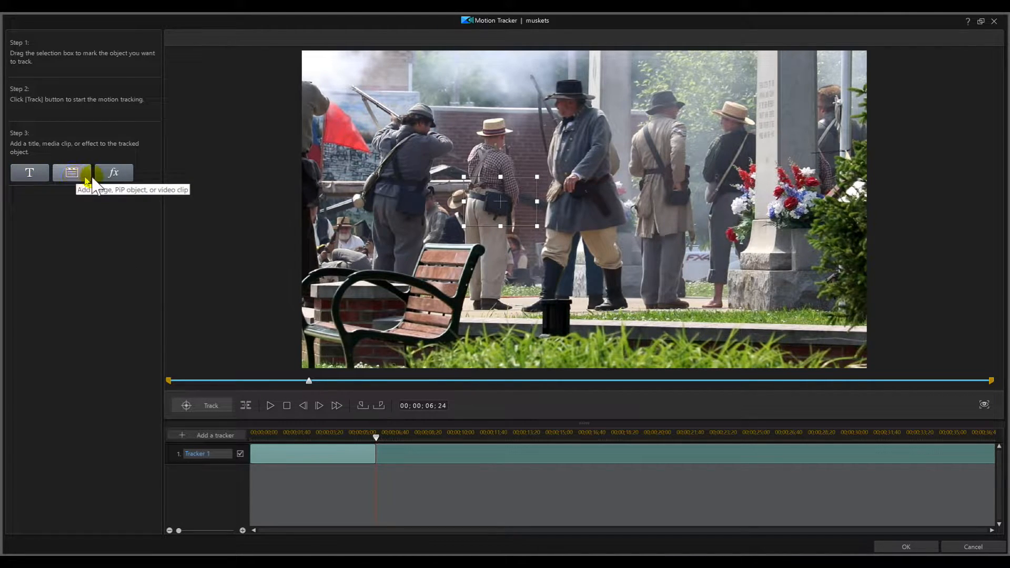
mouse_move(114, 172)
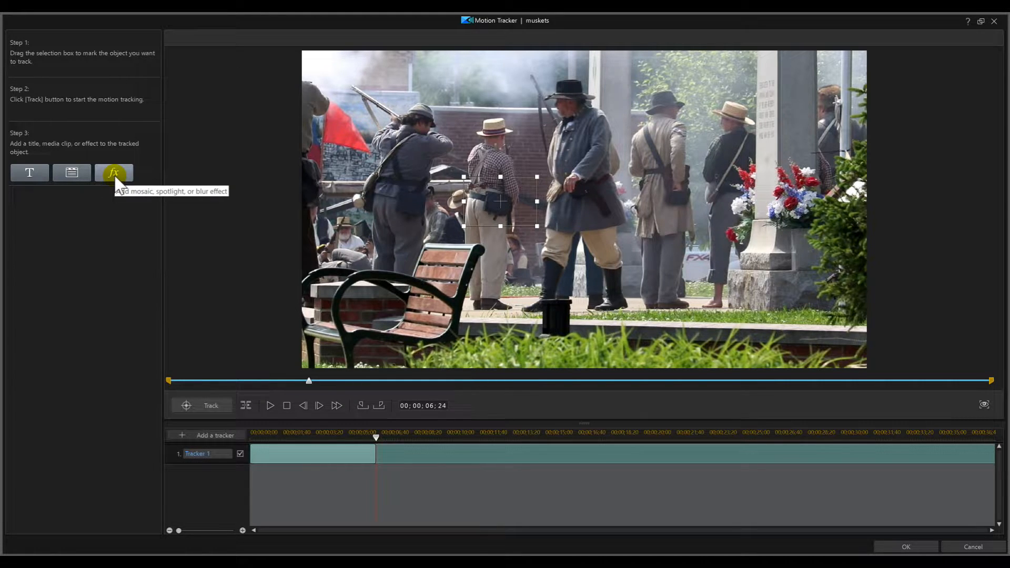
Step: Add a 'Satchel' title to the tracker in SimSun at size 14
left_click(29, 173)
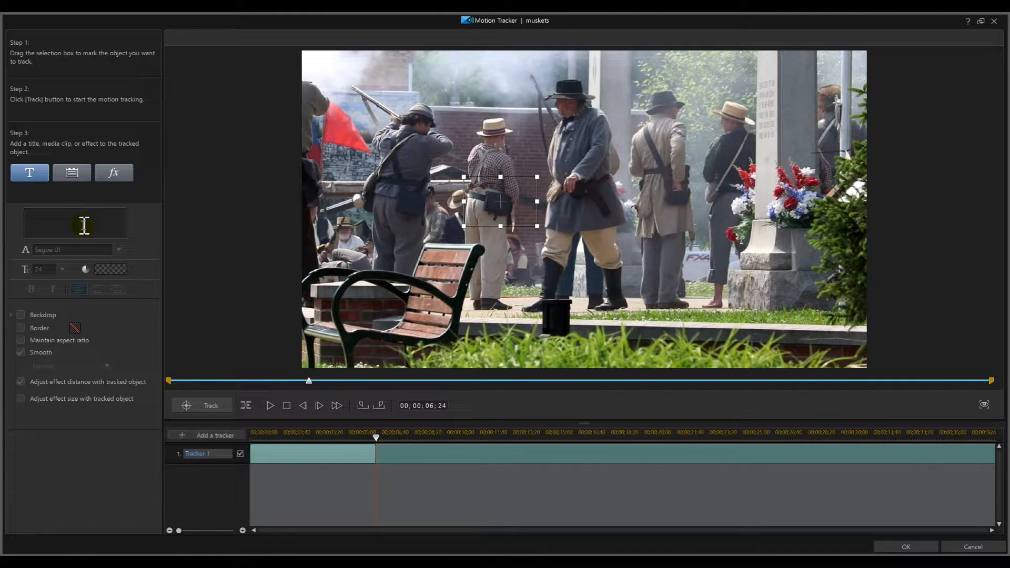
type("Satchel")
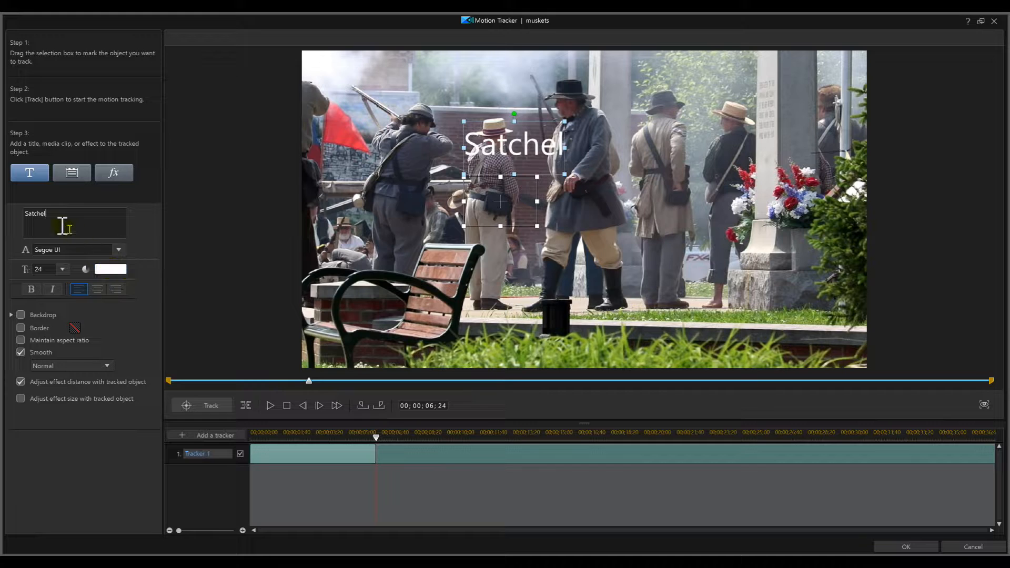
left_click(118, 250)
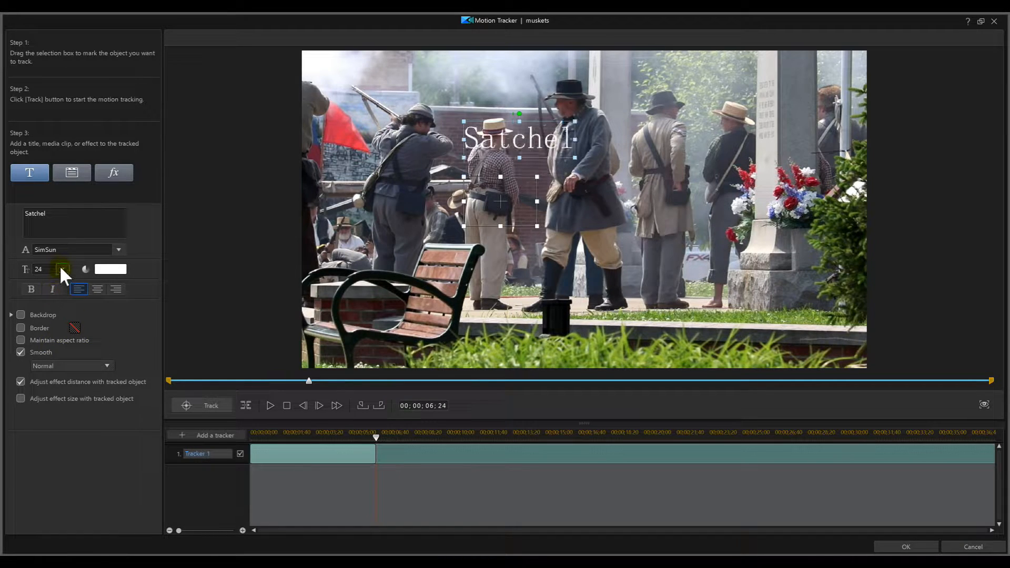
left_click(62, 269)
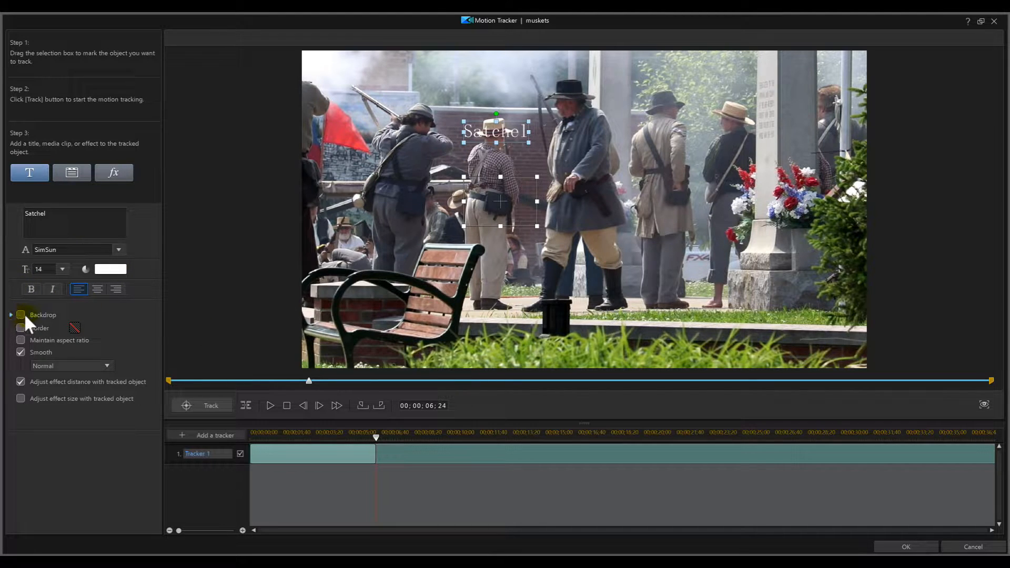
Step: Enable border, aspect lock and a uniform 1.28-scale backdrop, then place the label on the bag
left_click(20, 315)
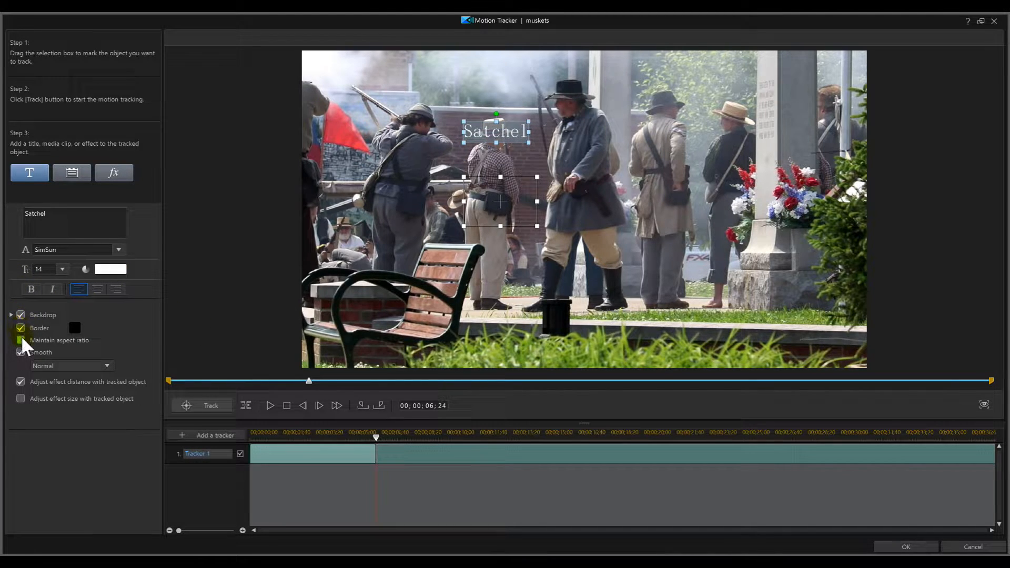
left_click(20, 340)
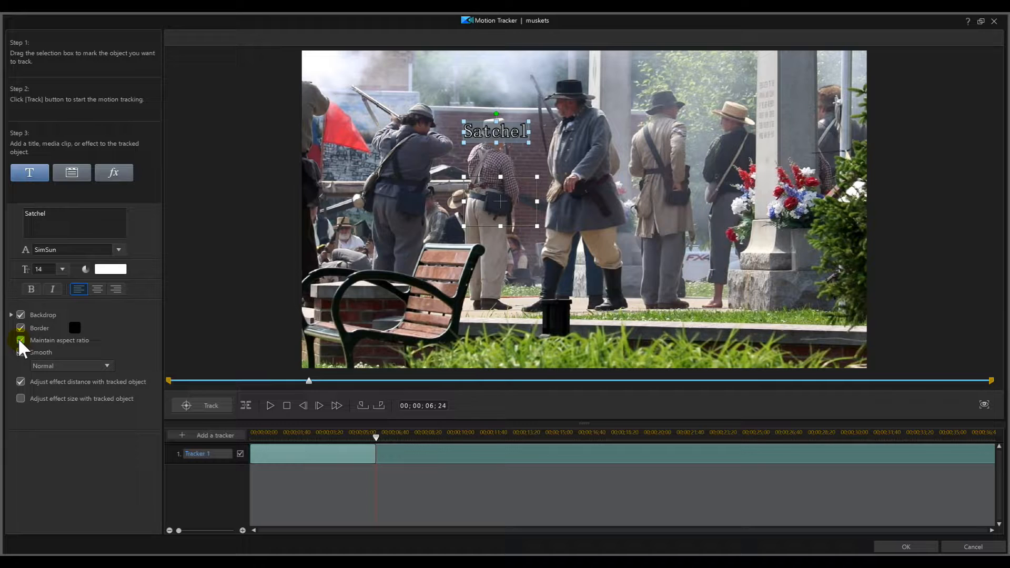
left_click(20, 353)
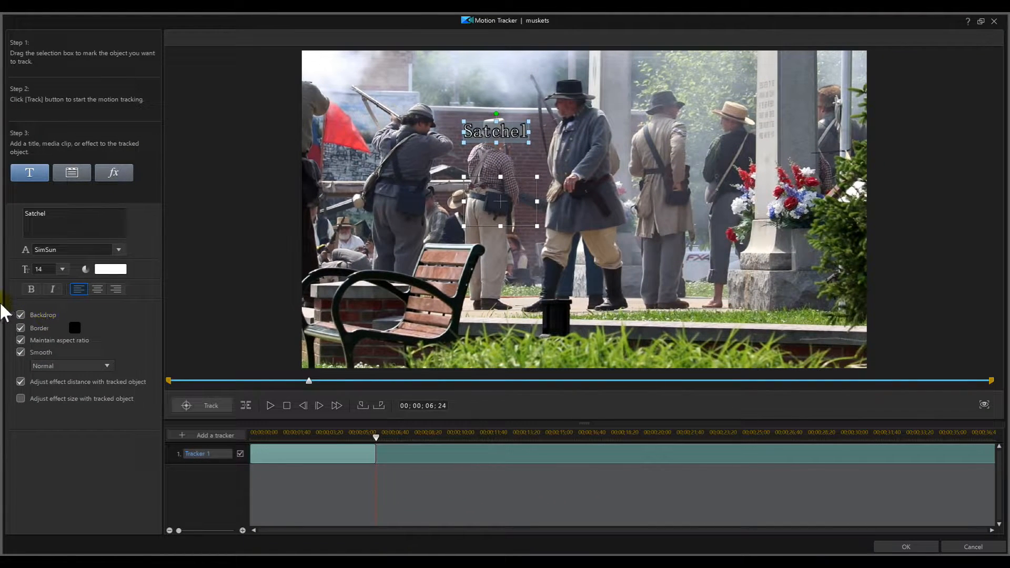
left_click(21, 315)
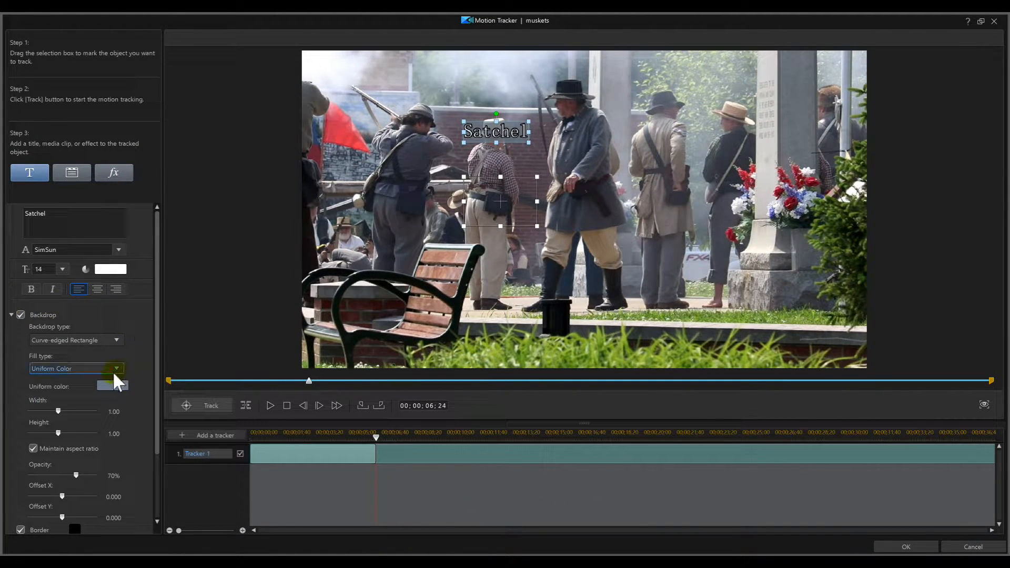
left_click(112, 386)
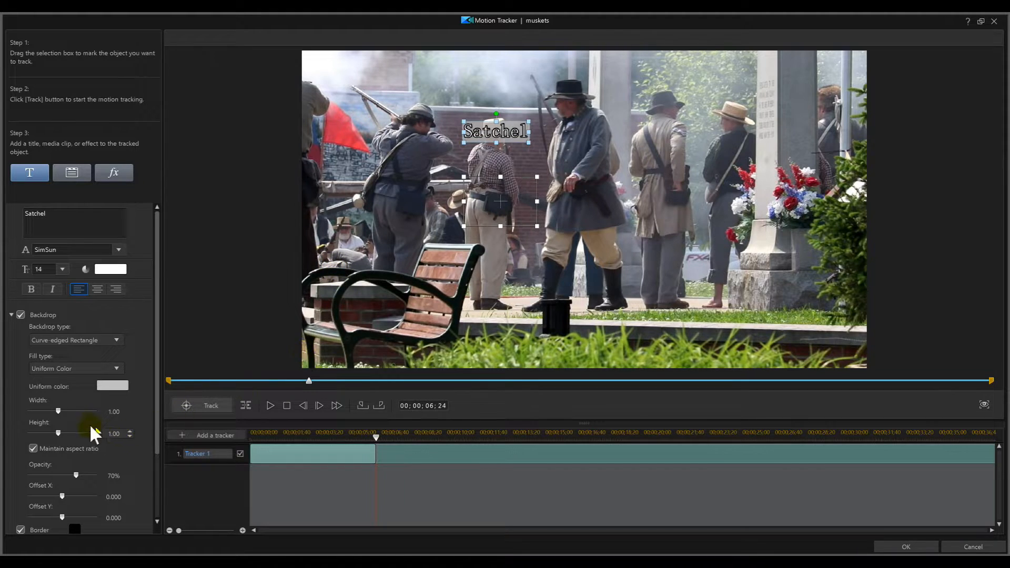
left_click_drag(58, 411, 64, 410)
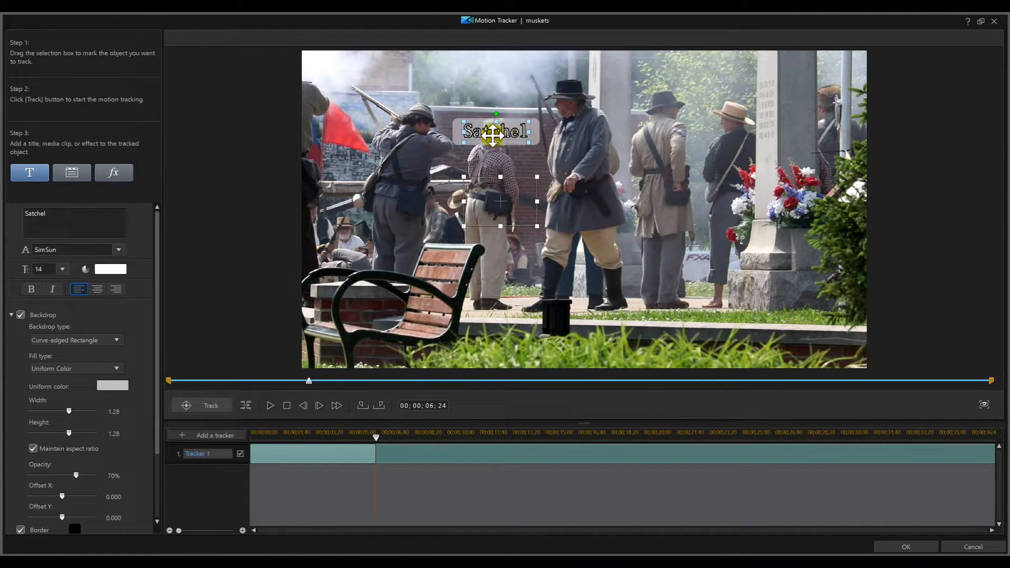
left_click_drag(499, 132, 498, 202)
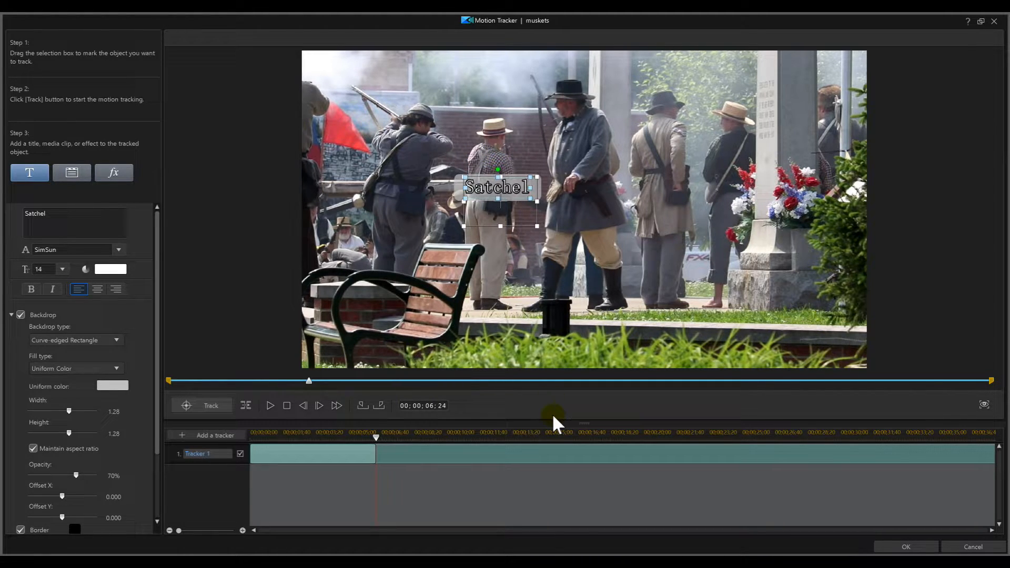
mouse_move(383, 488)
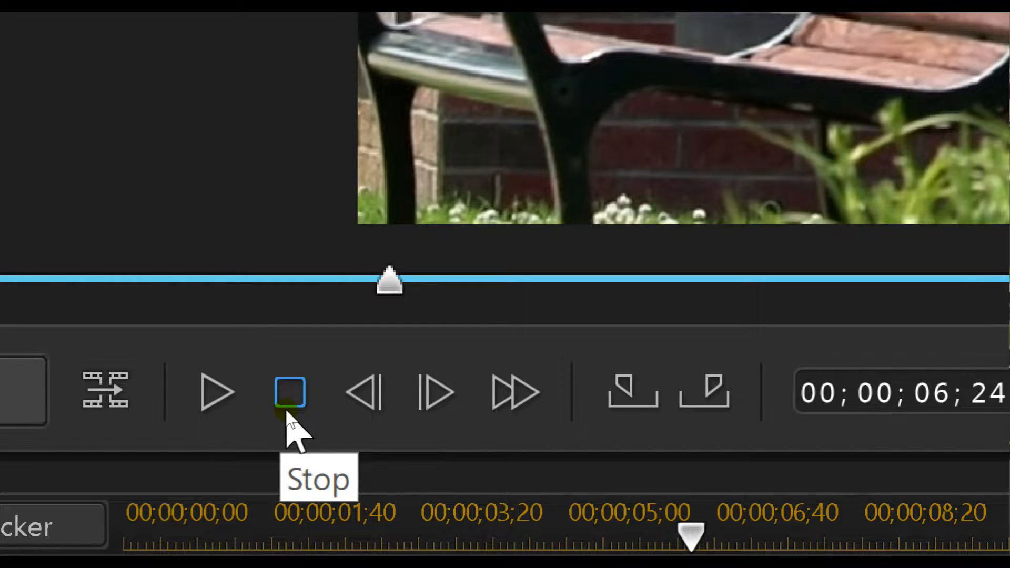
Step: Rewind and play the clip, pausing and replaying to watch the Satchel label track the bag
left_click(287, 391)
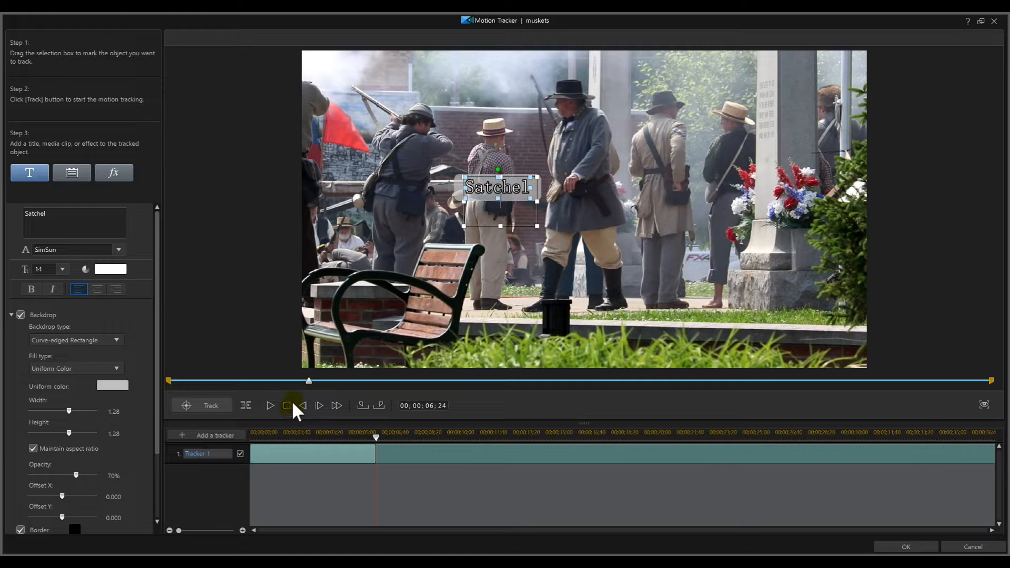
left_click(286, 405)
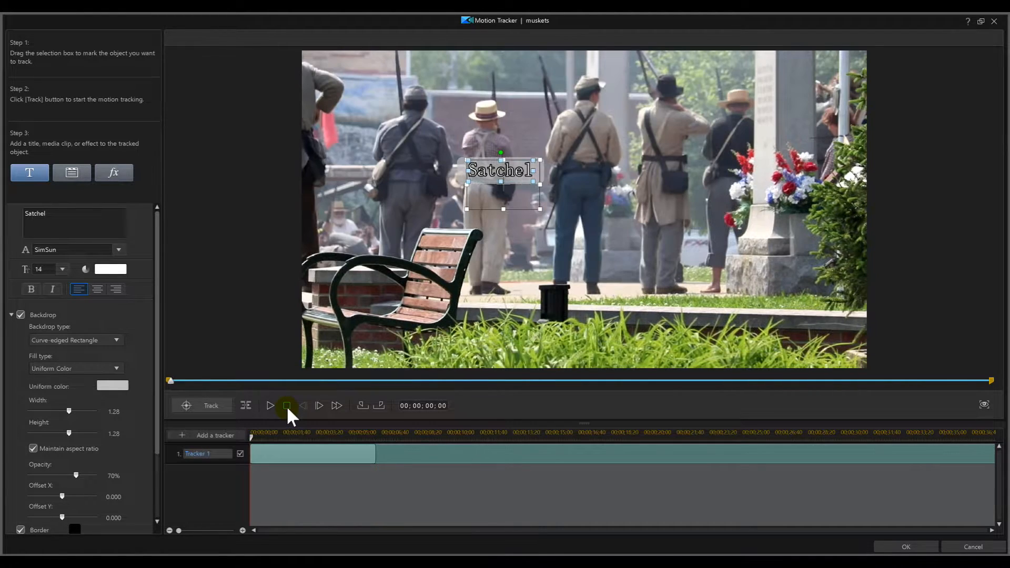
left_click(286, 405)
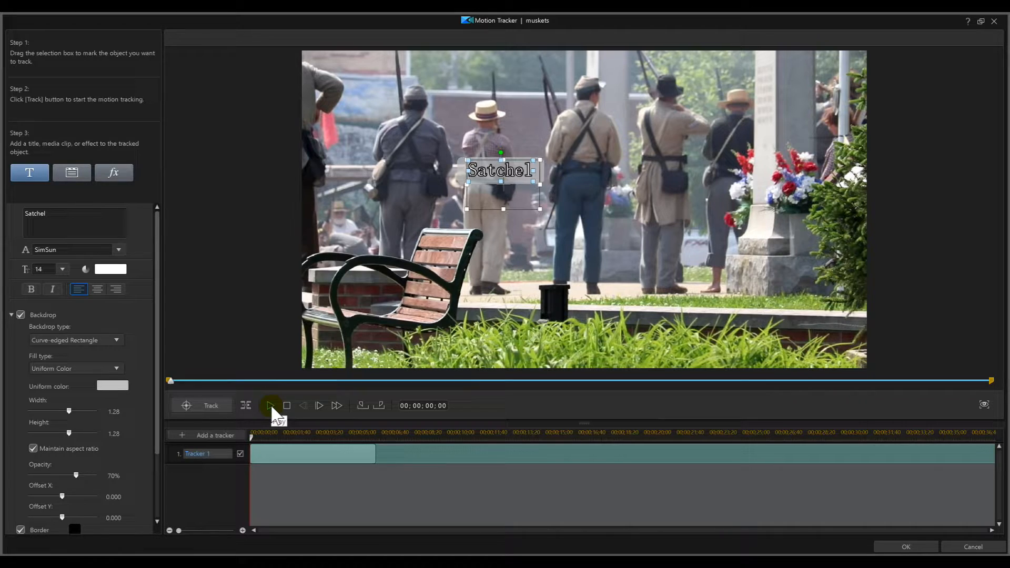
left_click(270, 405)
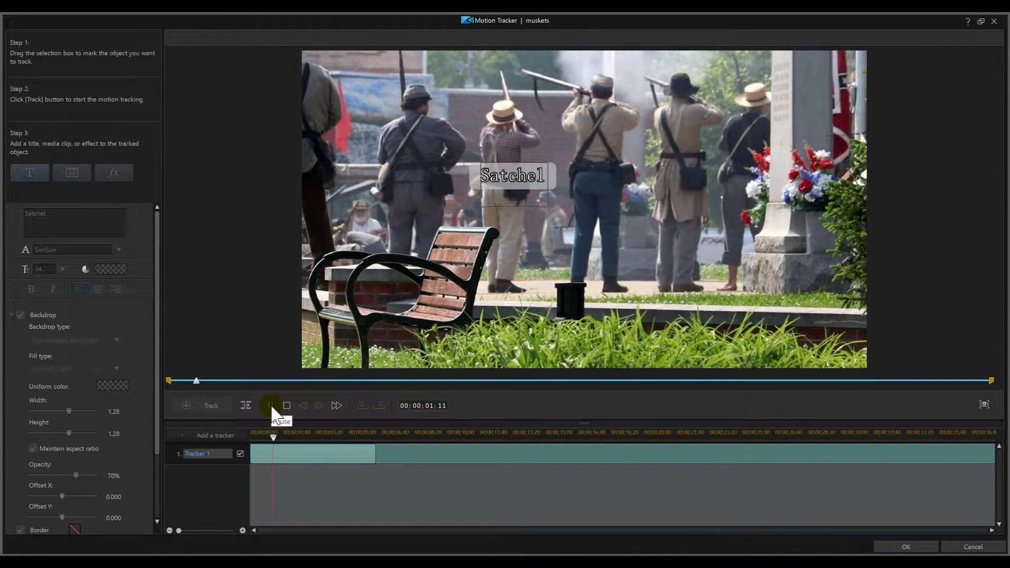
left_click(270, 405)
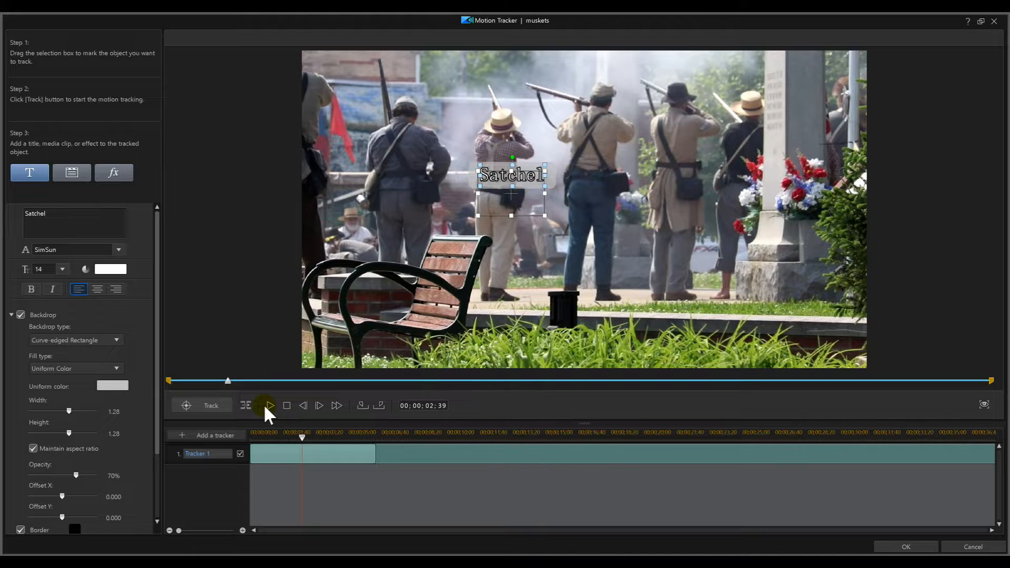
left_click(269, 405)
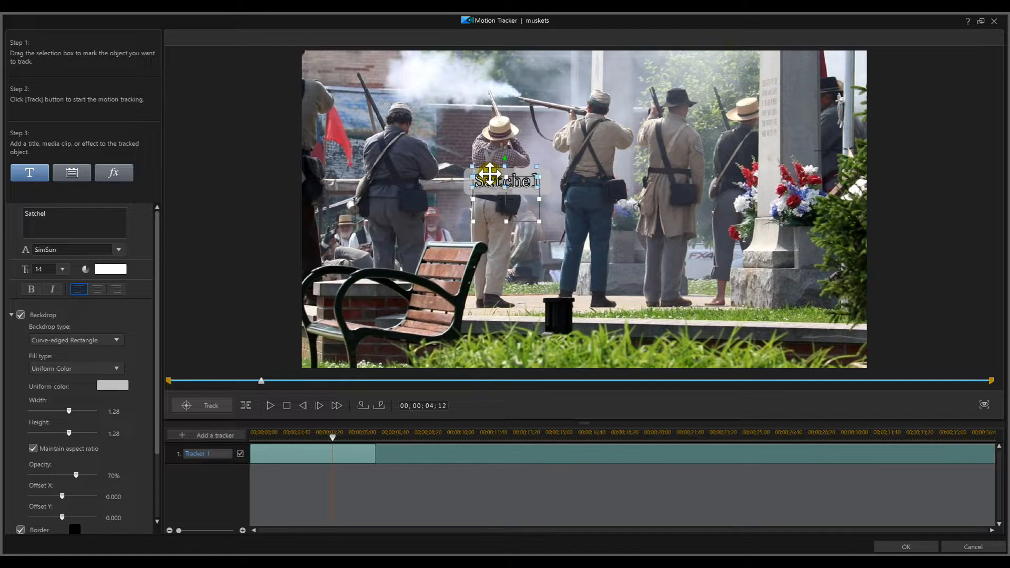
left_click(269, 405)
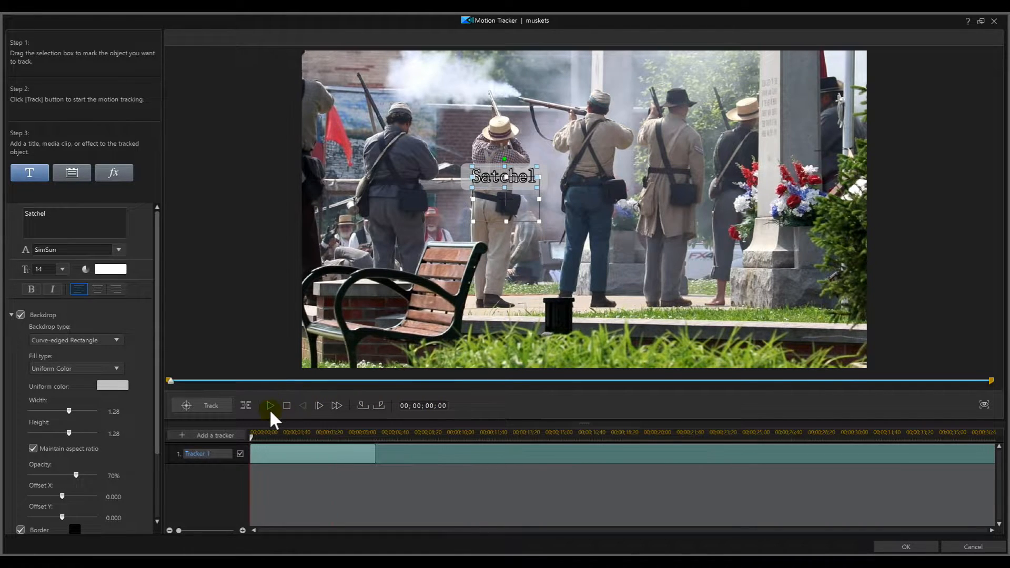
left_click(269, 405)
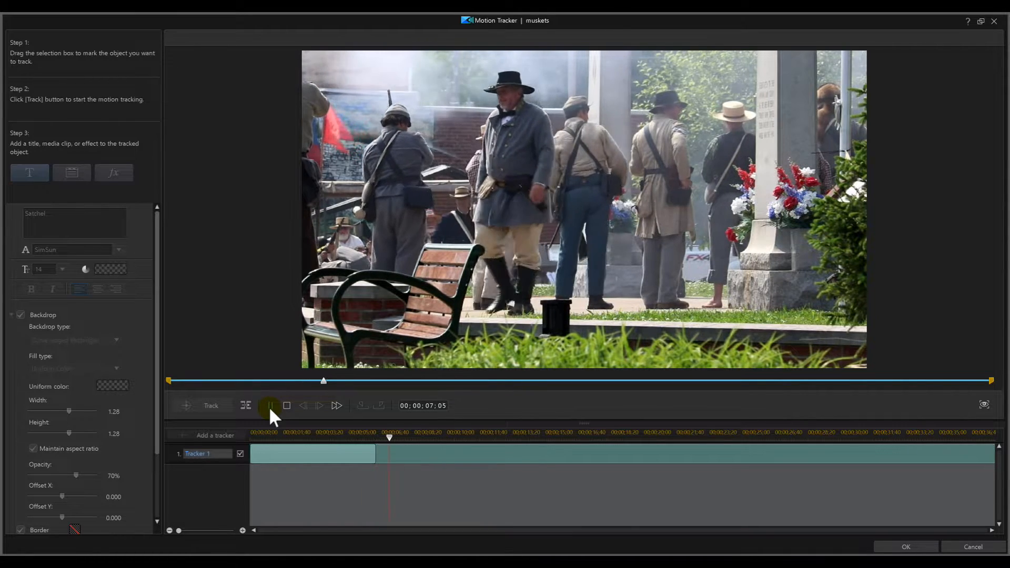
left_click(269, 405)
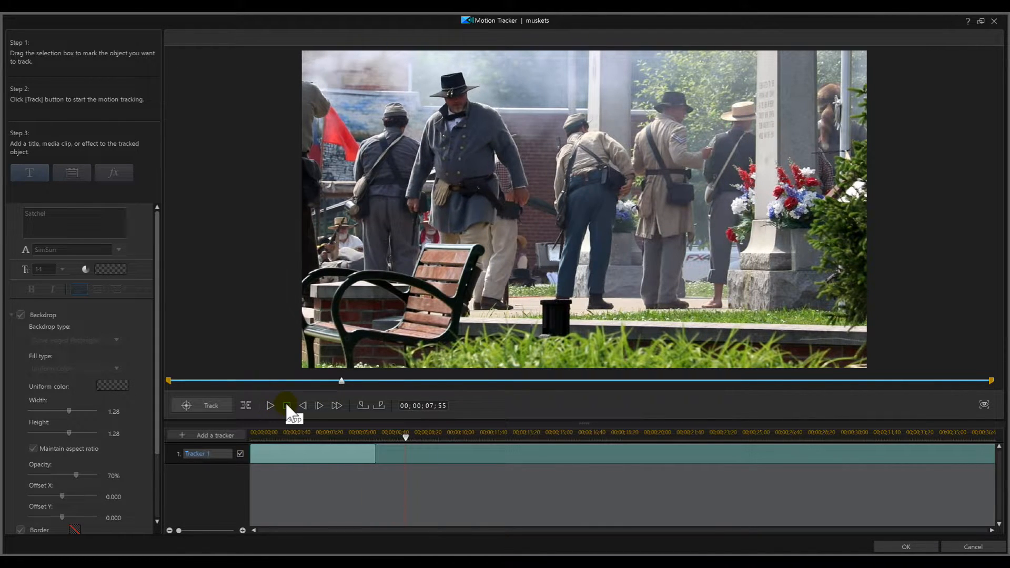
left_click(286, 405)
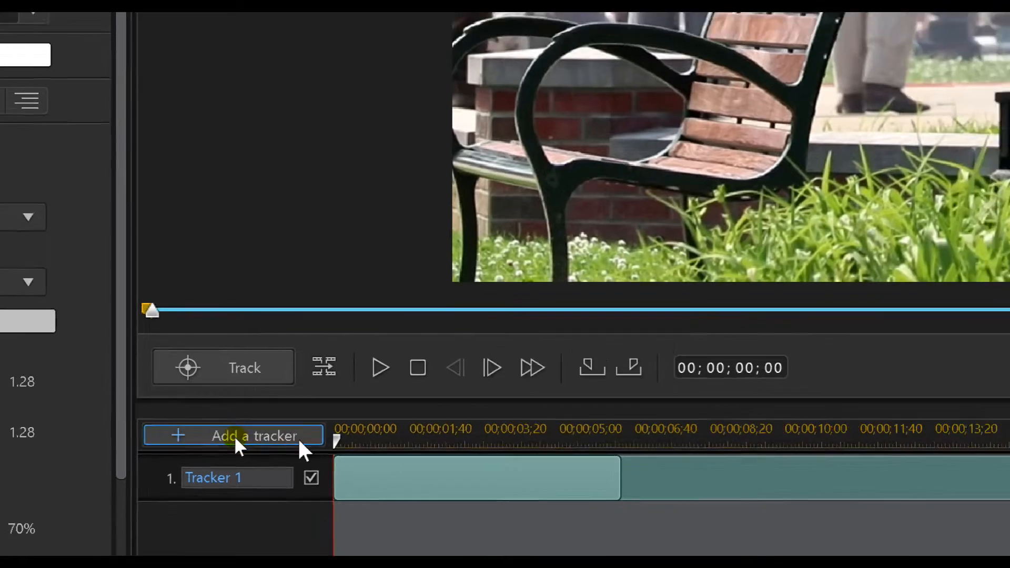
Step: Add Tracker 2 and fit its box around the bench seat
left_click(257, 436)
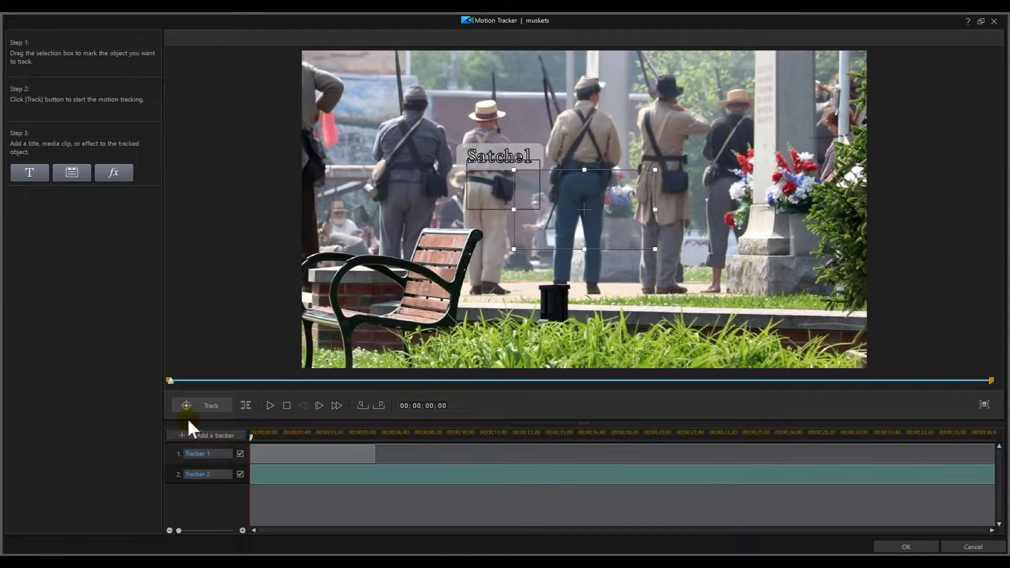
mouse_move(620, 231)
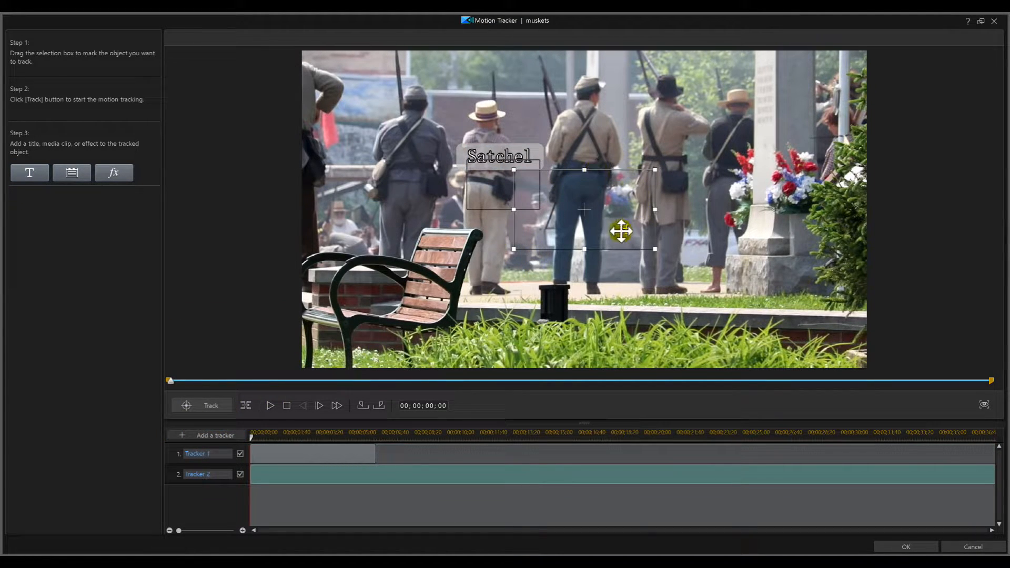
mouse_move(586, 209)
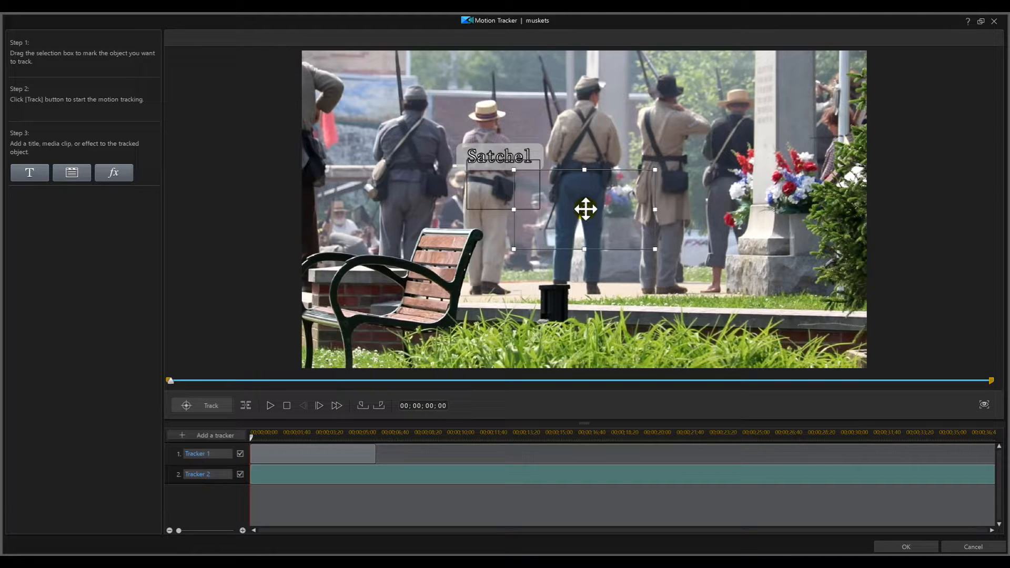
left_click_drag(585, 209, 433, 291)
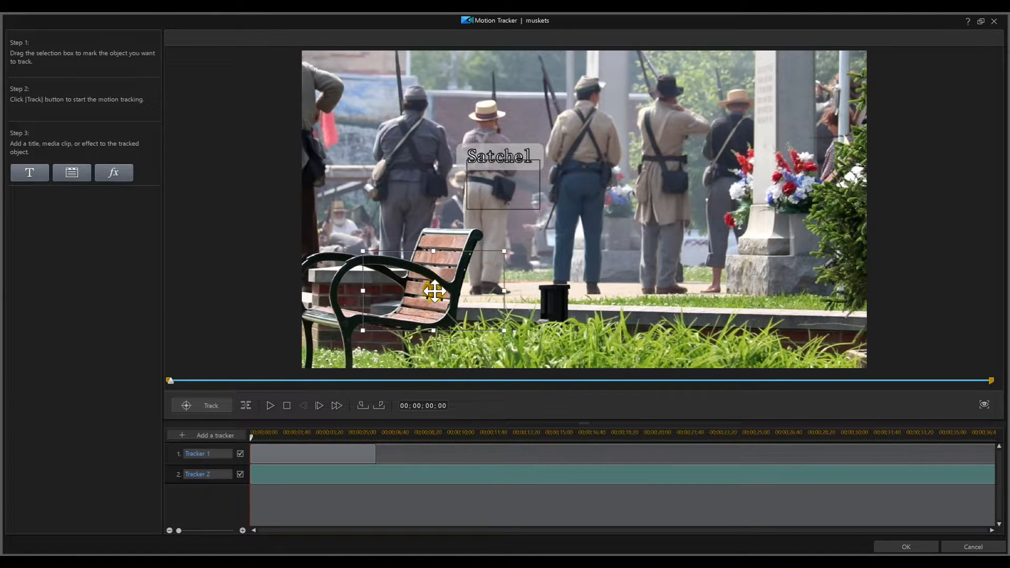
mouse_move(506, 251)
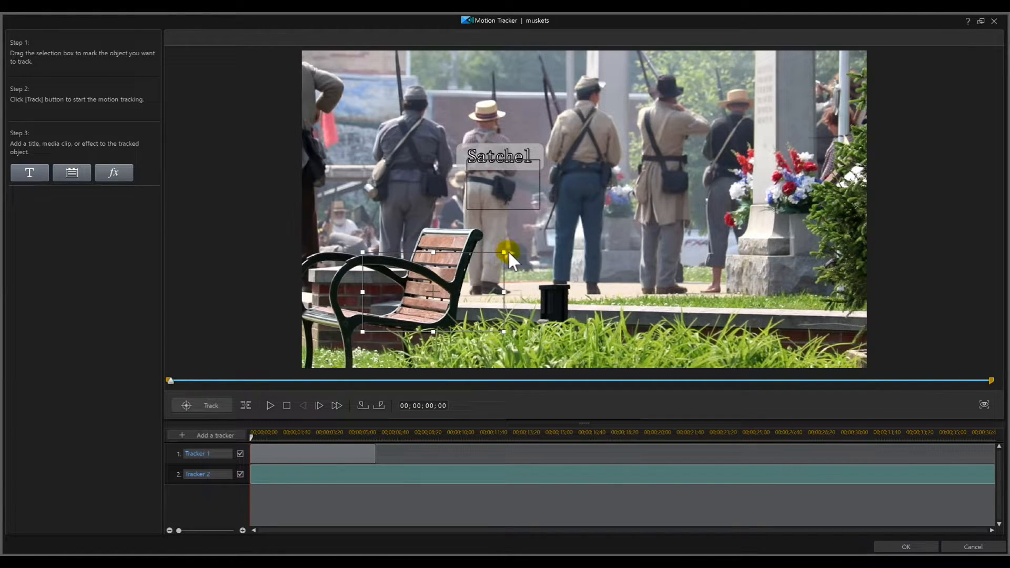
left_click_drag(505, 251, 428, 298)
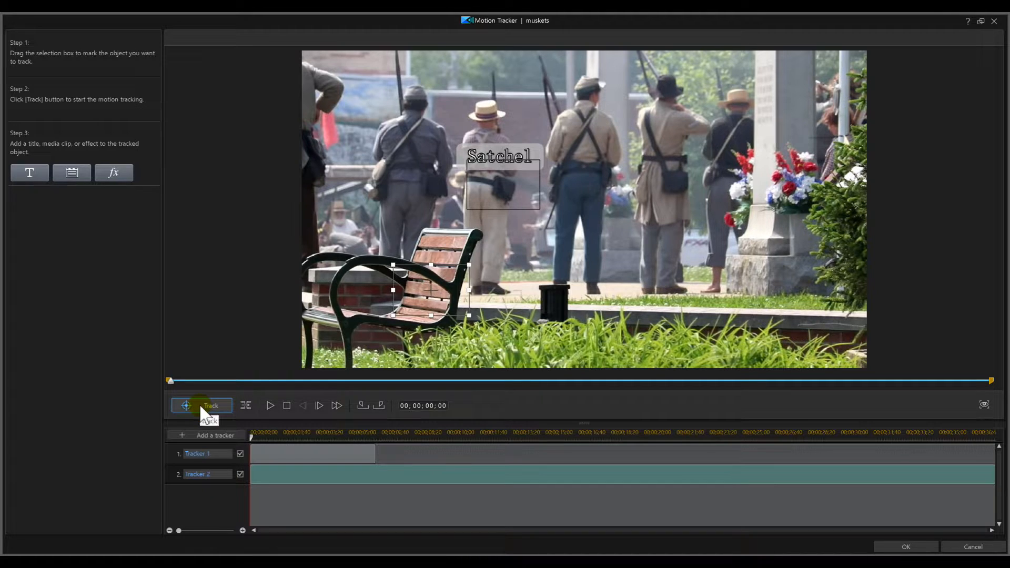
Step: Track the bench through roughly the first eight seconds, then stop
left_click(209, 405)
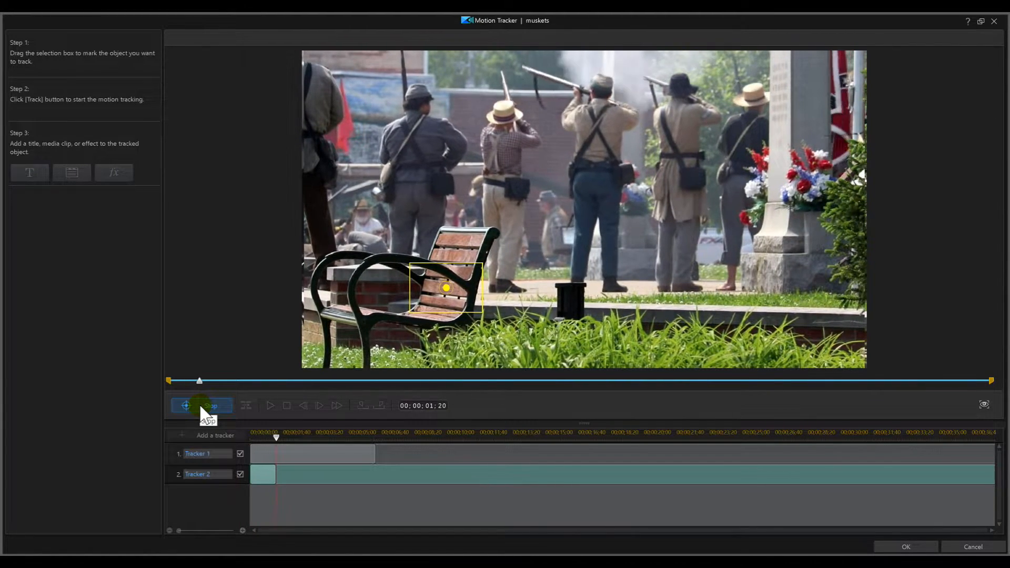
left_click(201, 405)
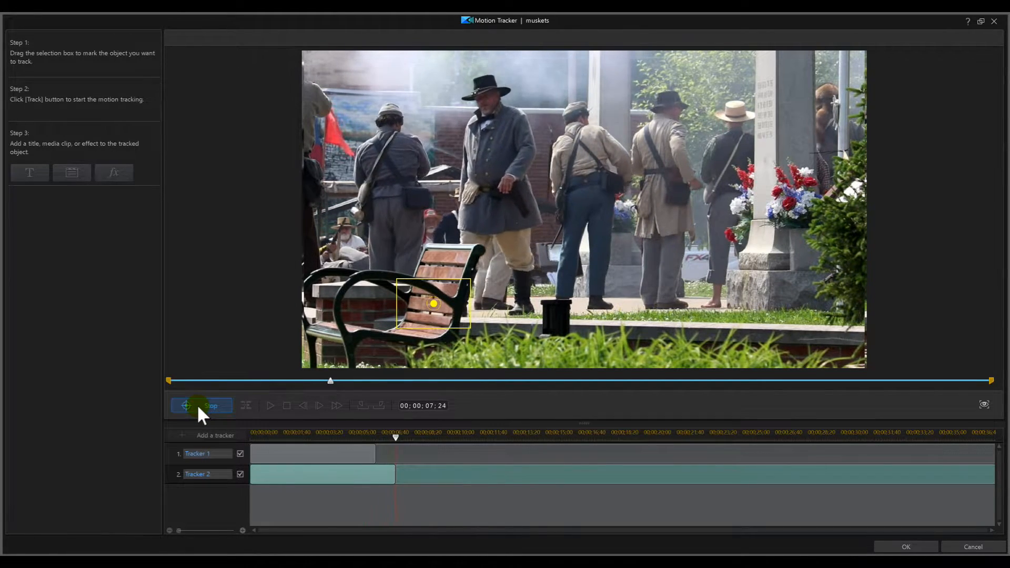
left_click(202, 404)
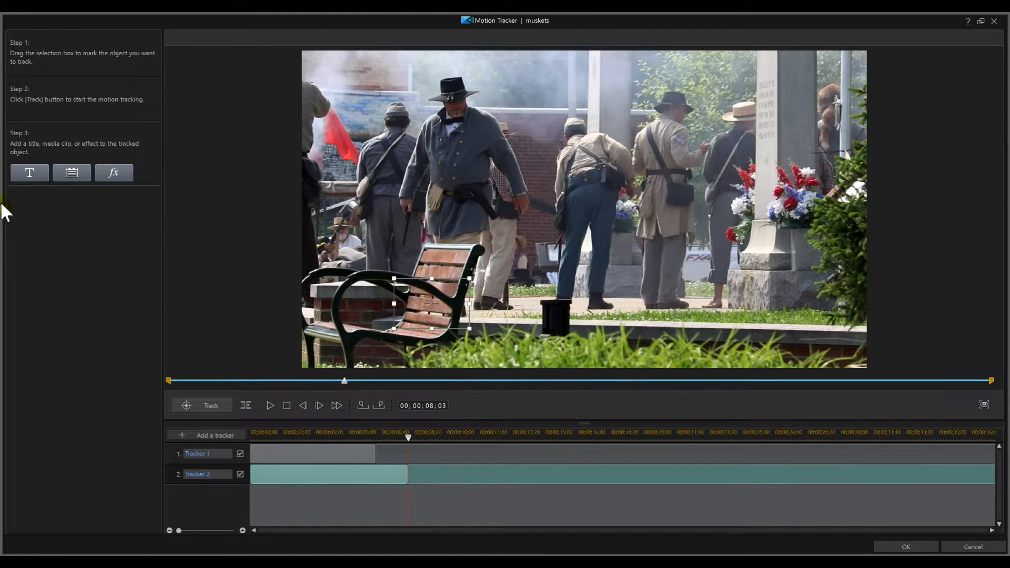
Step: Add a 'Bench' title to the bench tracker in SimSun at size 14
left_click(29, 172)
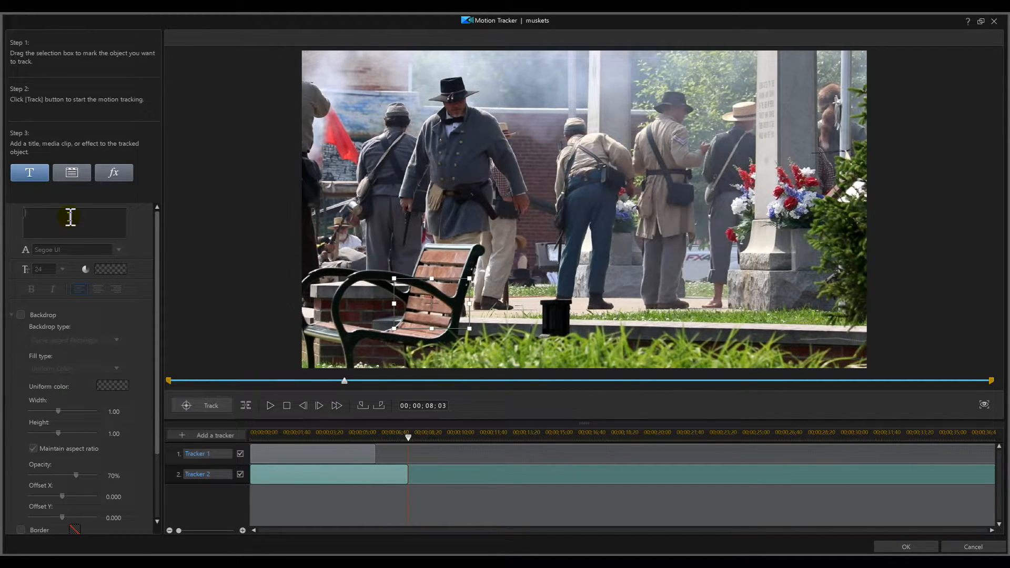
type("Bench")
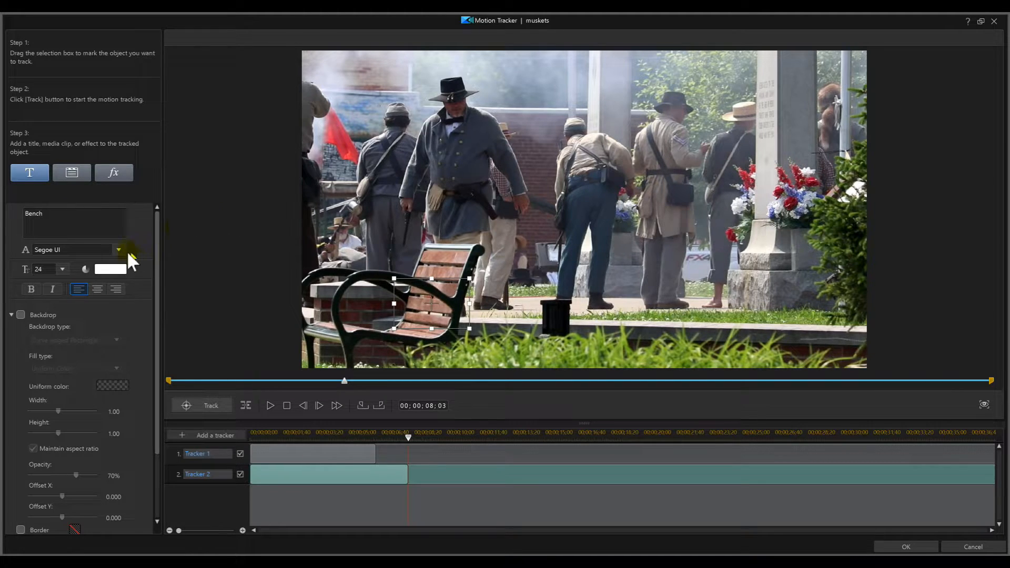
left_click(118, 250)
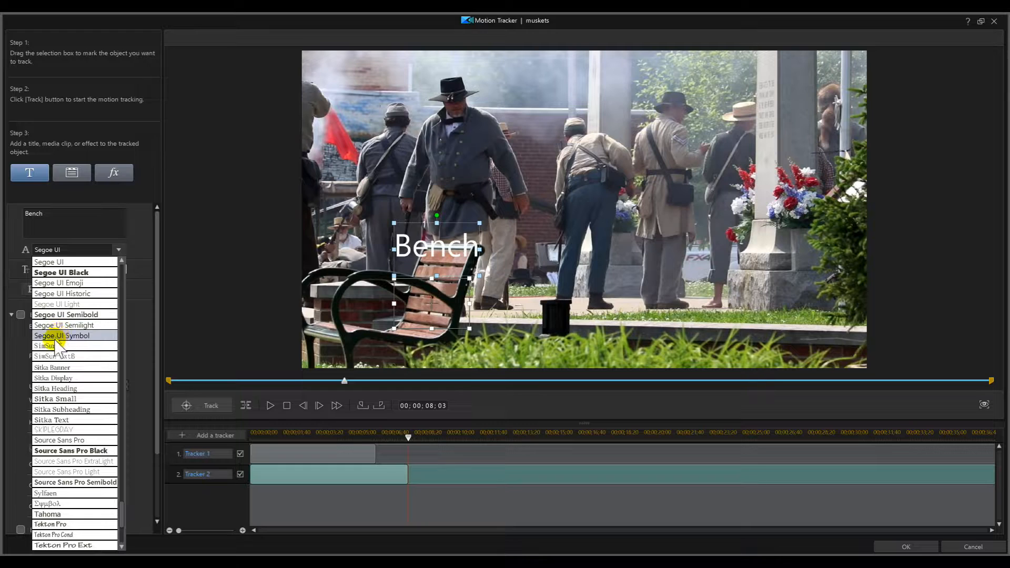
left_click(44, 346)
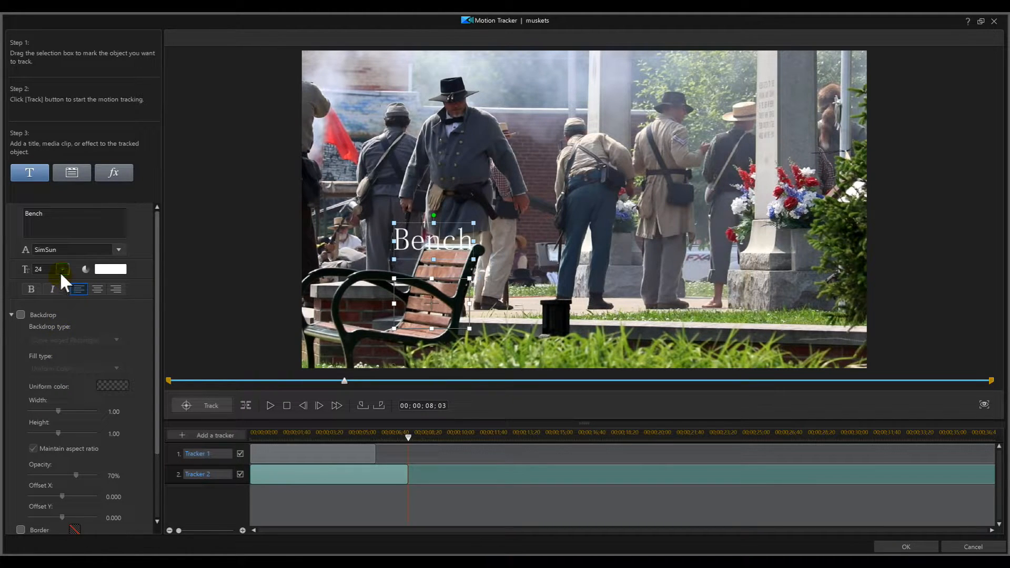
left_click(63, 269)
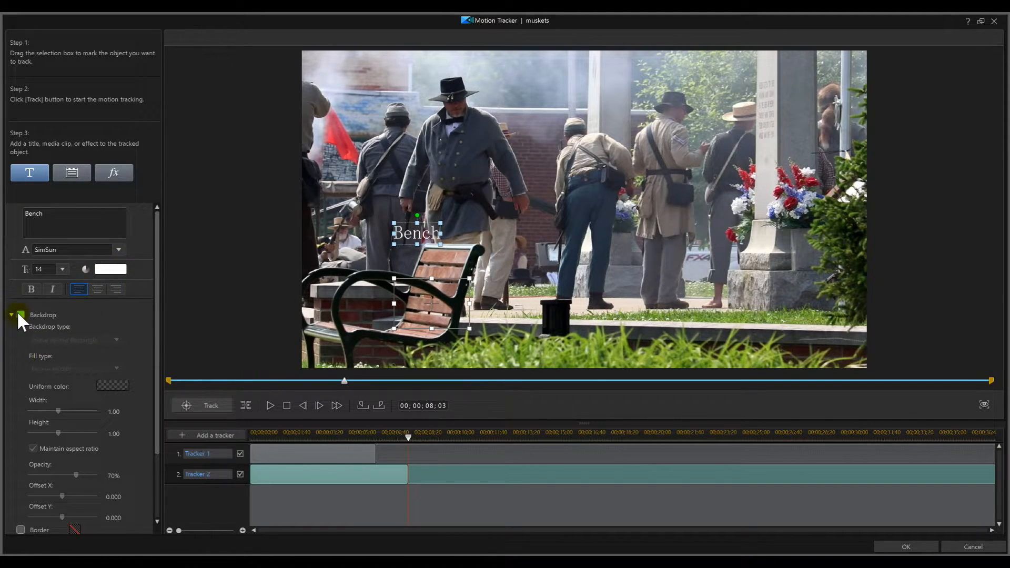
Step: Turn on the Bench label's backdrop and border, and move it onto the bench
left_click(20, 315)
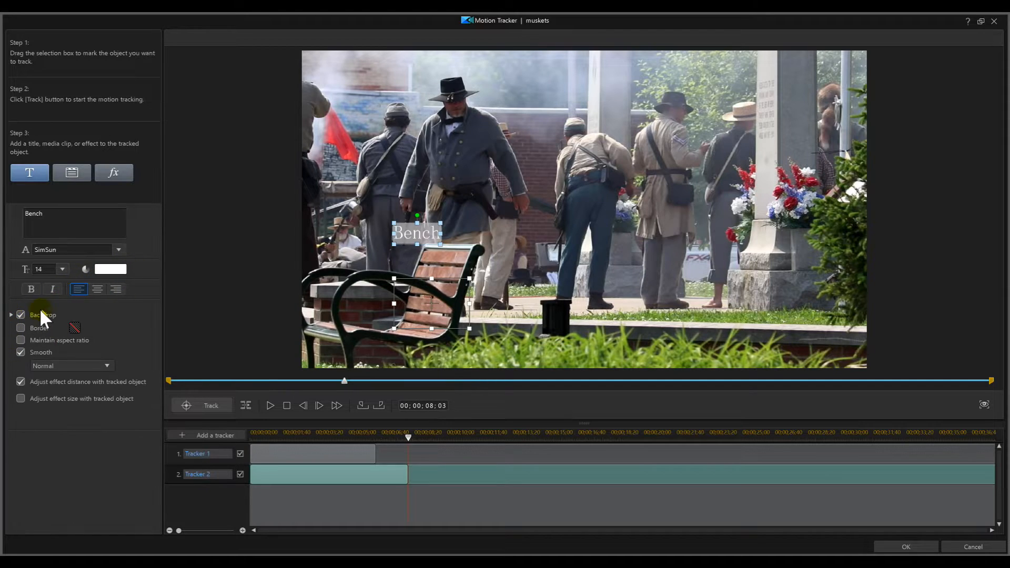
left_click(20, 327)
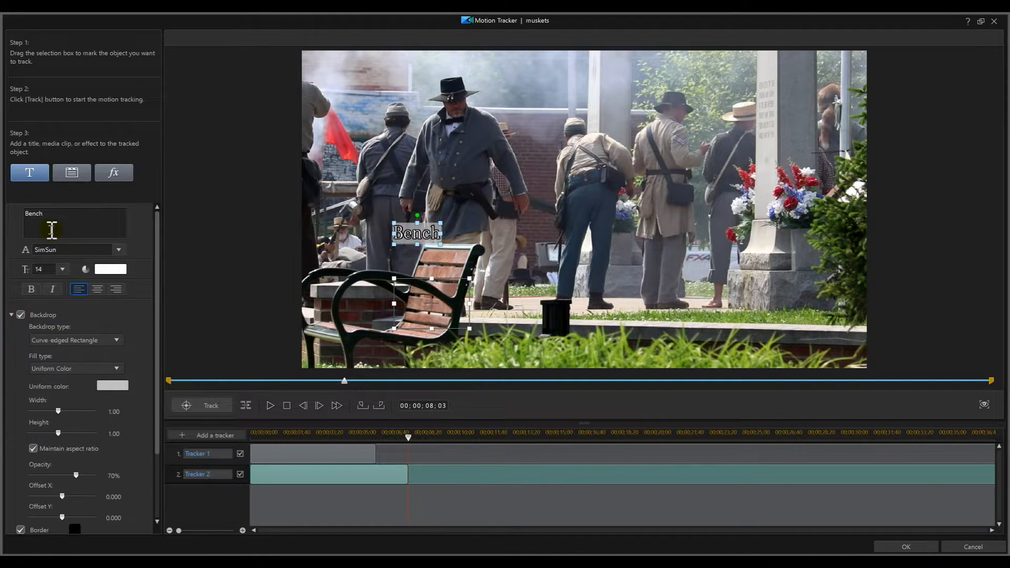
mouse_move(417, 233)
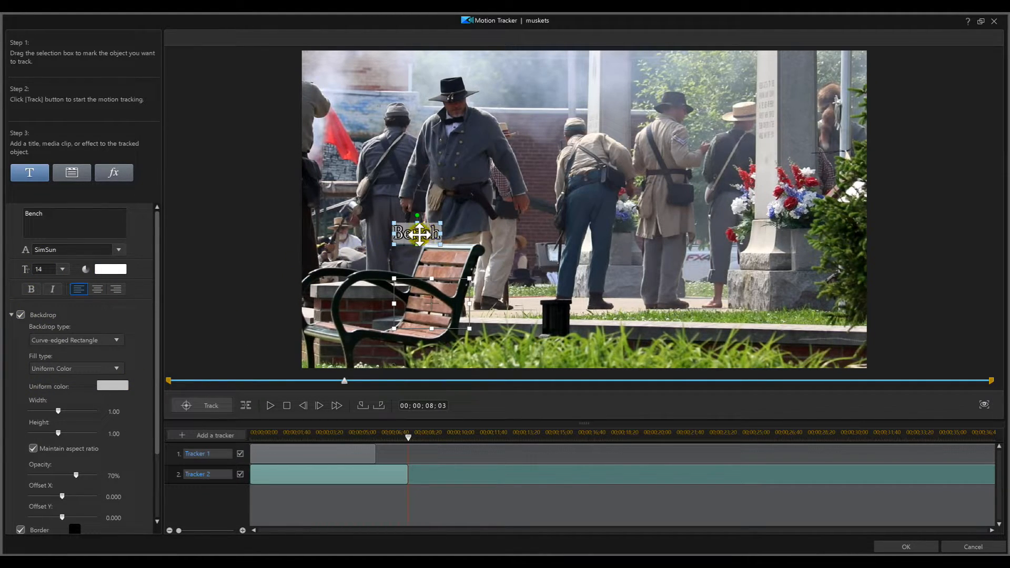
left_click_drag(416, 233, 425, 311)
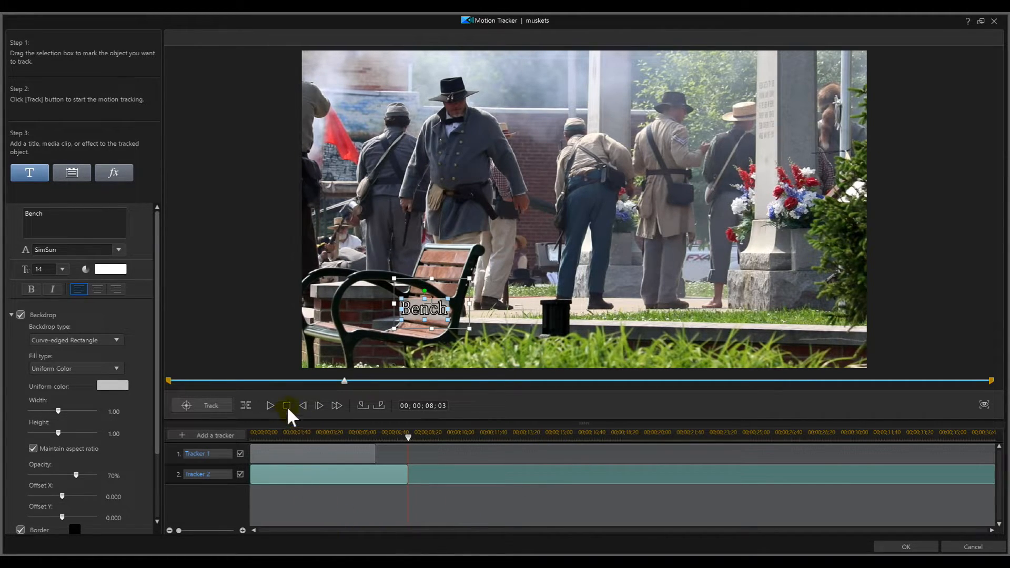
left_click(287, 405)
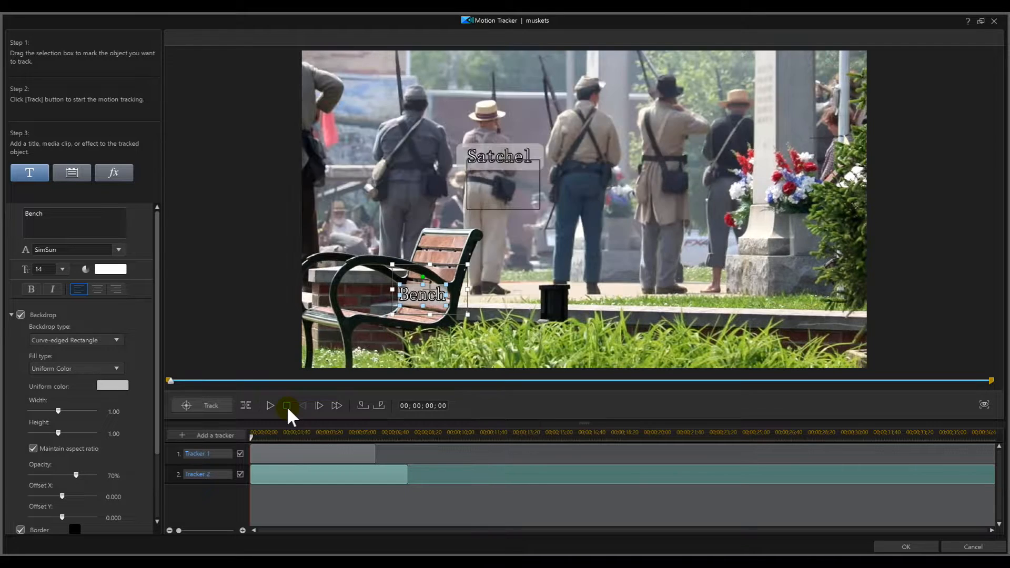
left_click(270, 405)
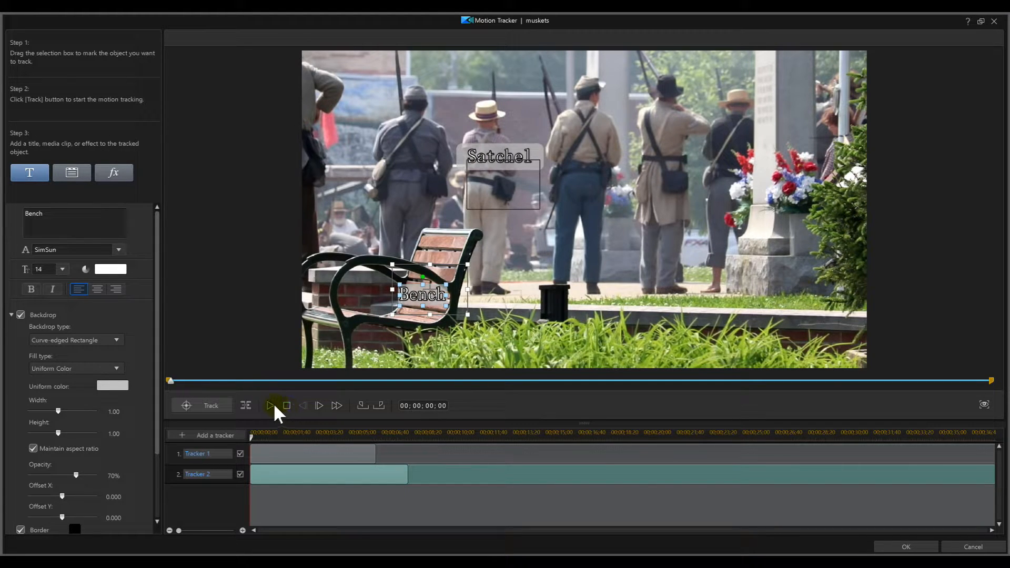
left_click(270, 404)
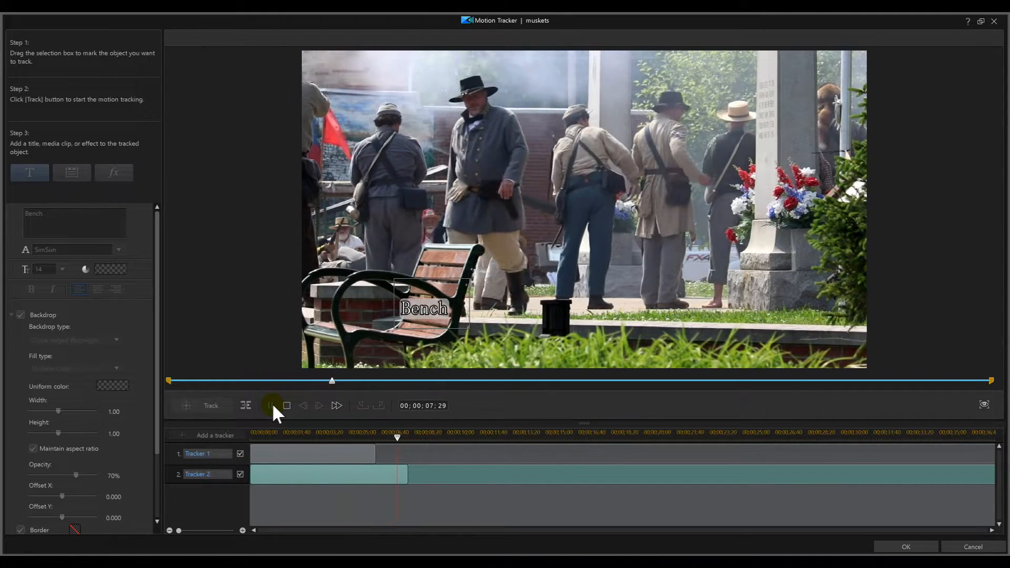
left_click(271, 405)
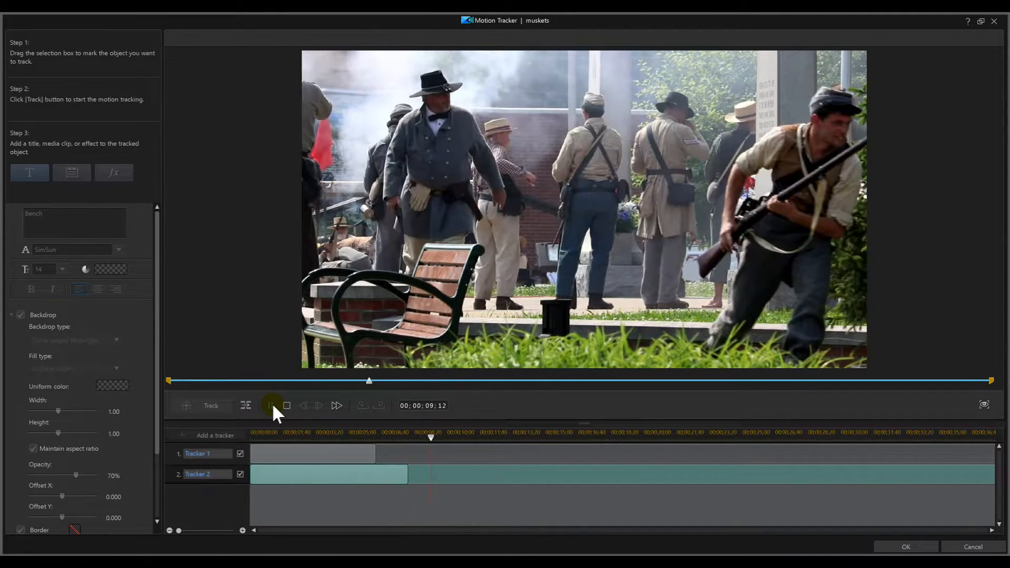
left_click(270, 405)
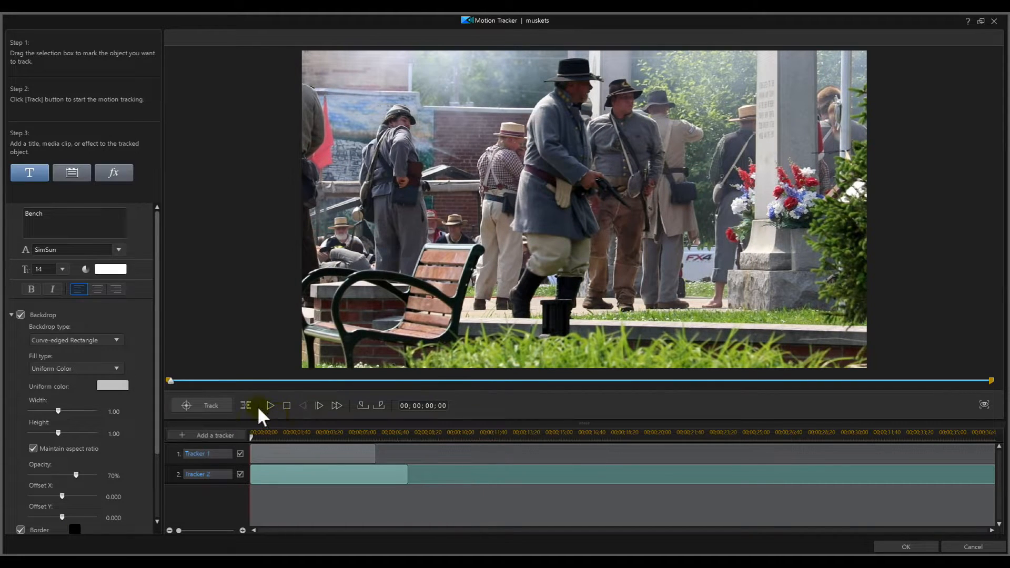
left_click(270, 406)
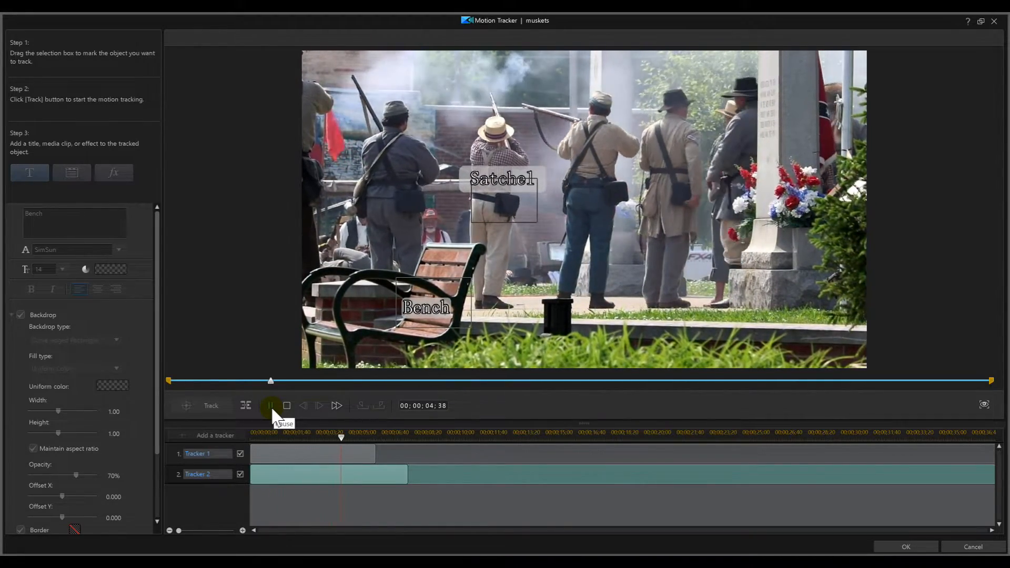
left_click(269, 406)
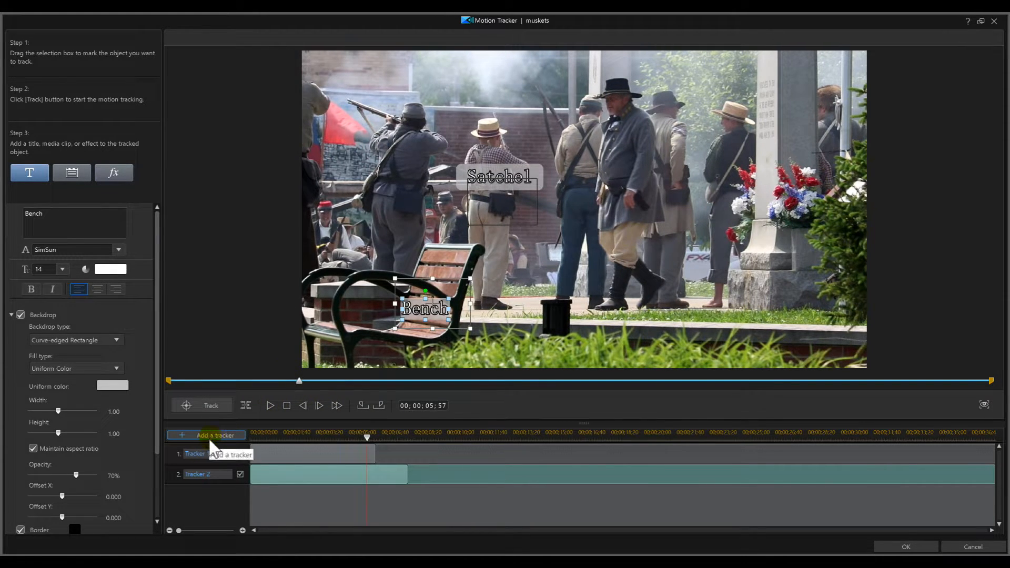
Step: Add Tracker 3, place its box on the holster, and track until about 00:00:11:04
left_click(205, 435)
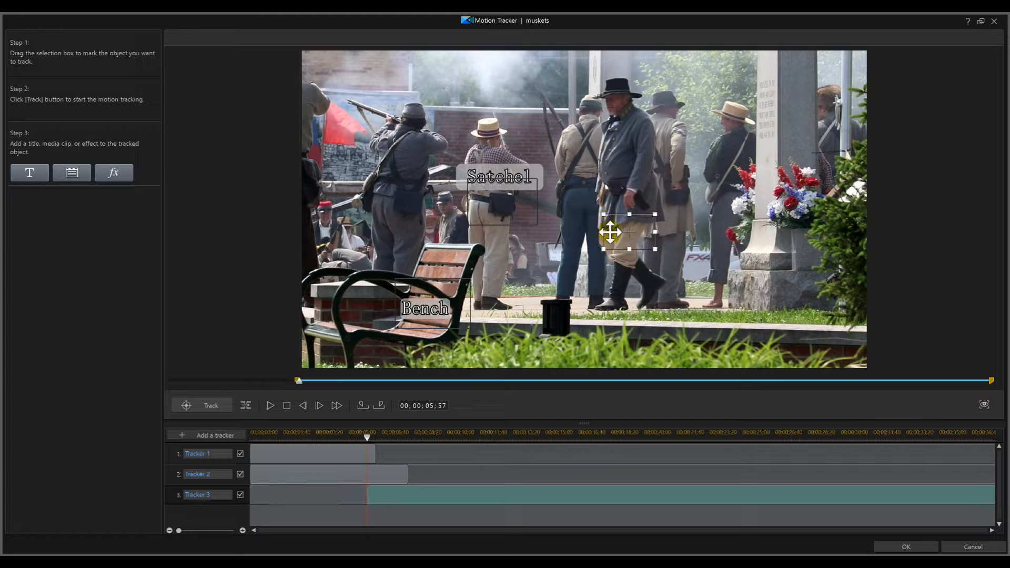
left_click_drag(625, 233, 625, 191)
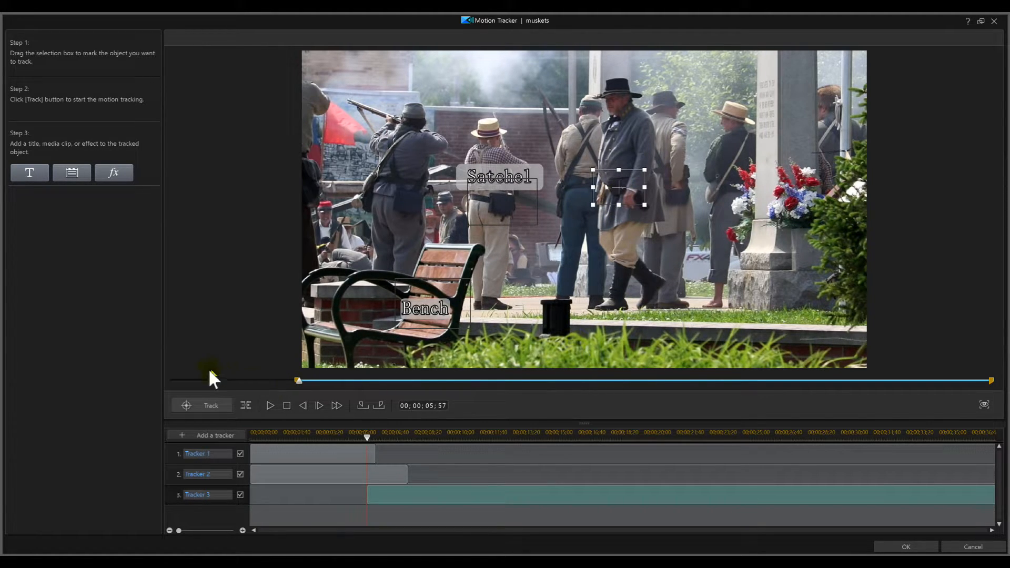
left_click(202, 405)
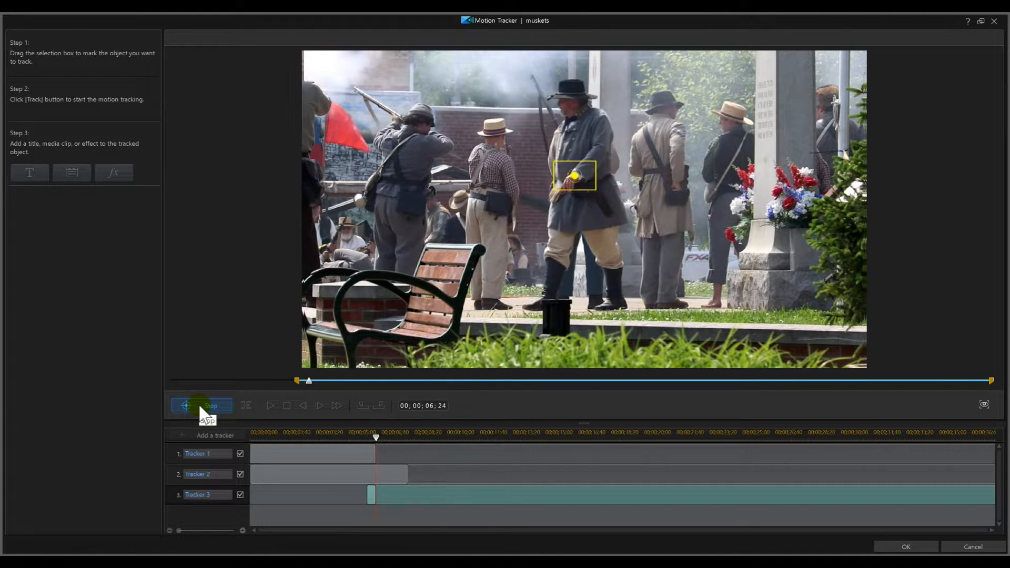
left_click(210, 405)
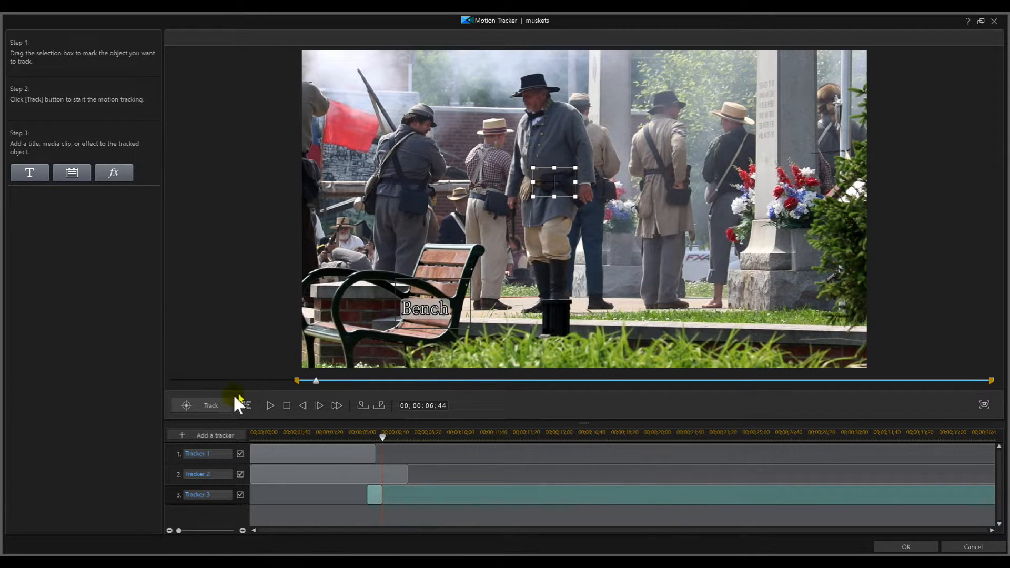
left_click(206, 405)
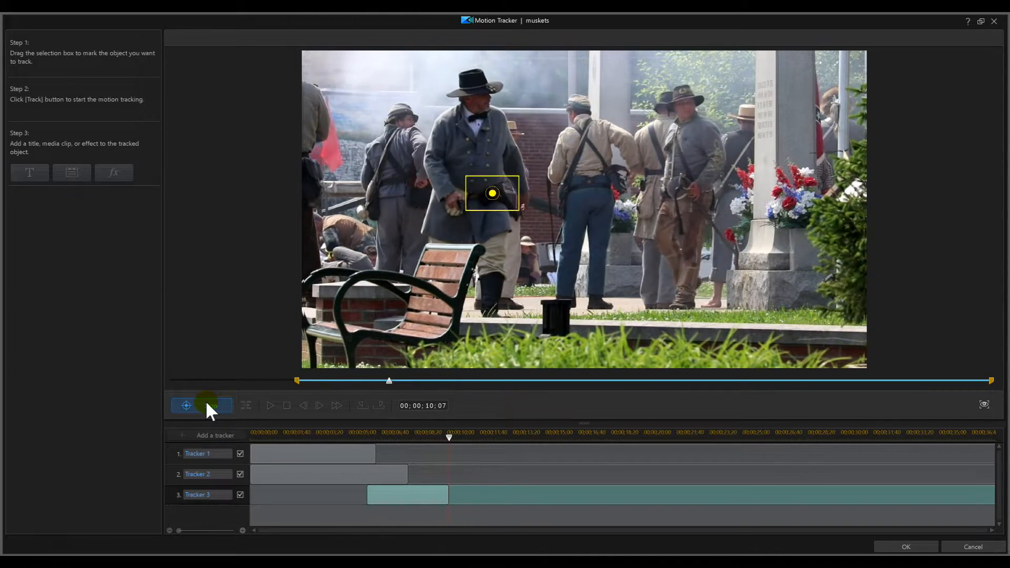
left_click(185, 404)
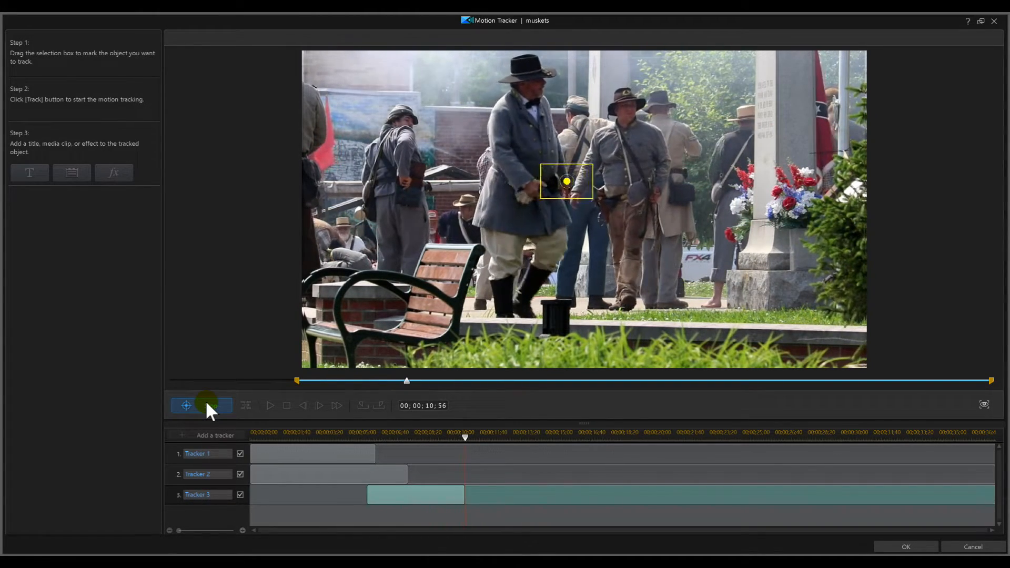
left_click(200, 405)
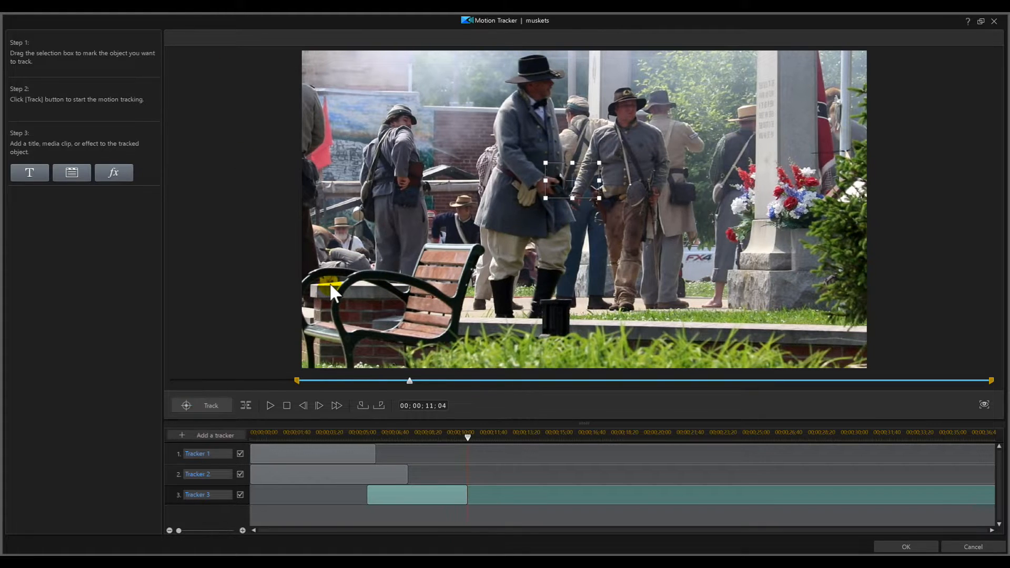
Step: Add a 'Holster' title to the third tracker in SimSun at size 14
left_click(29, 172)
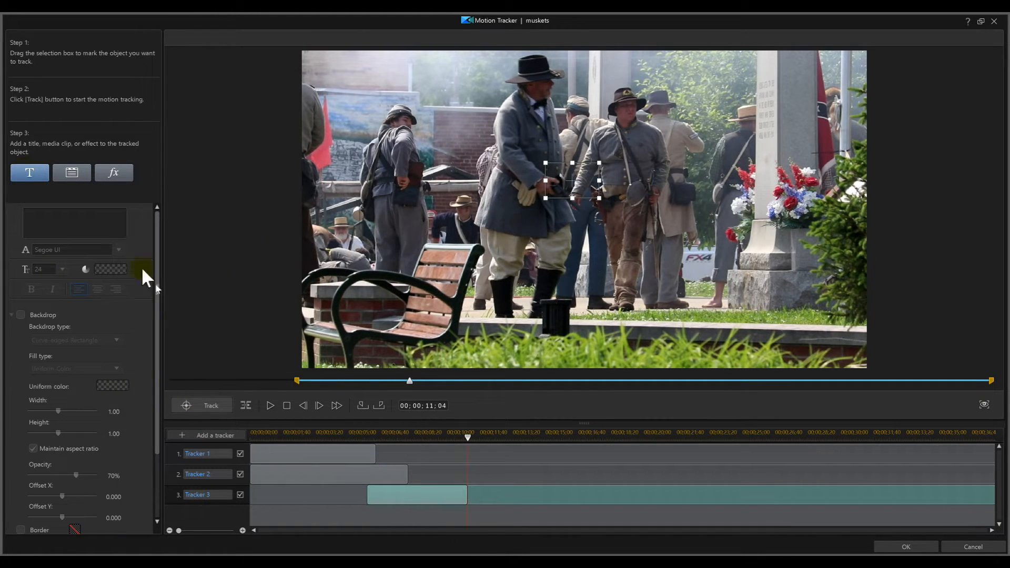
type("H")
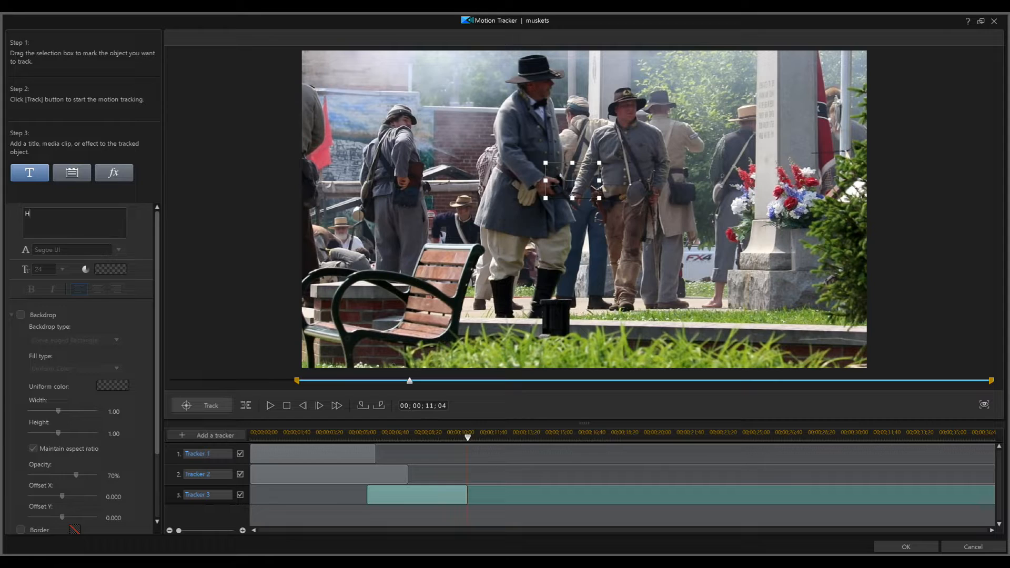
type("olster")
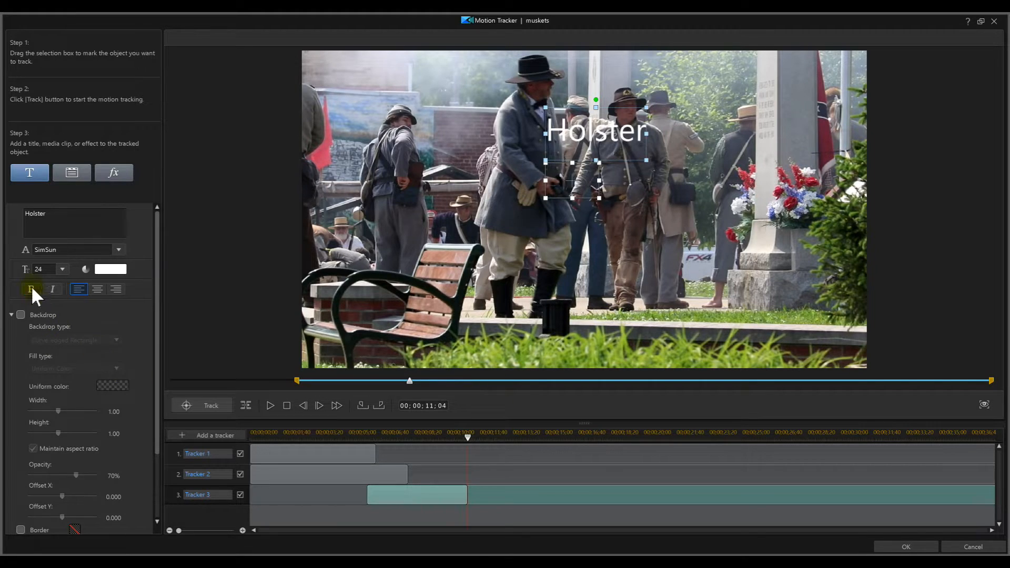
left_click(61, 269)
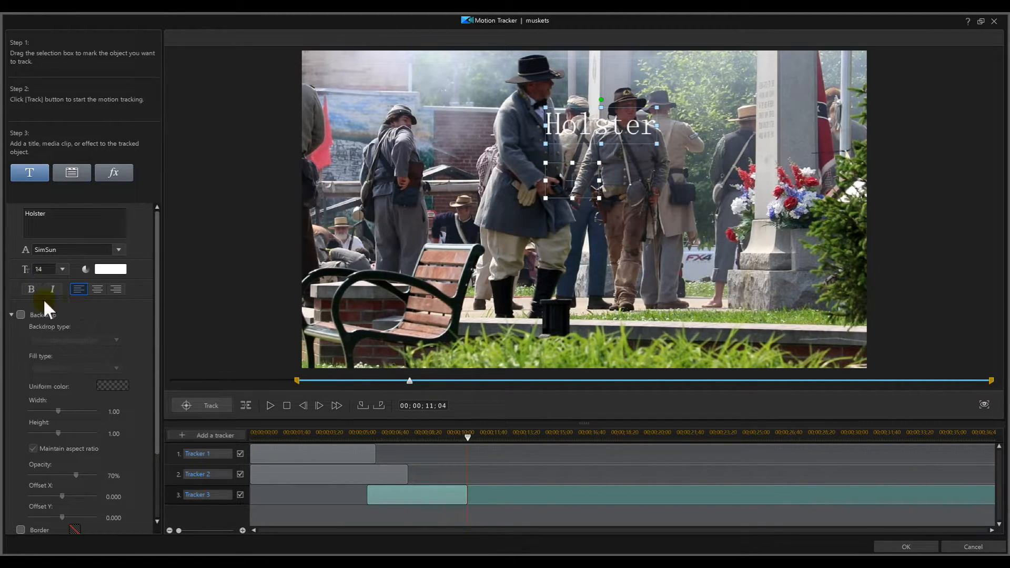
Step: Enable the Holster label's backdrop and border, and place it just above the holster
left_click(21, 315)
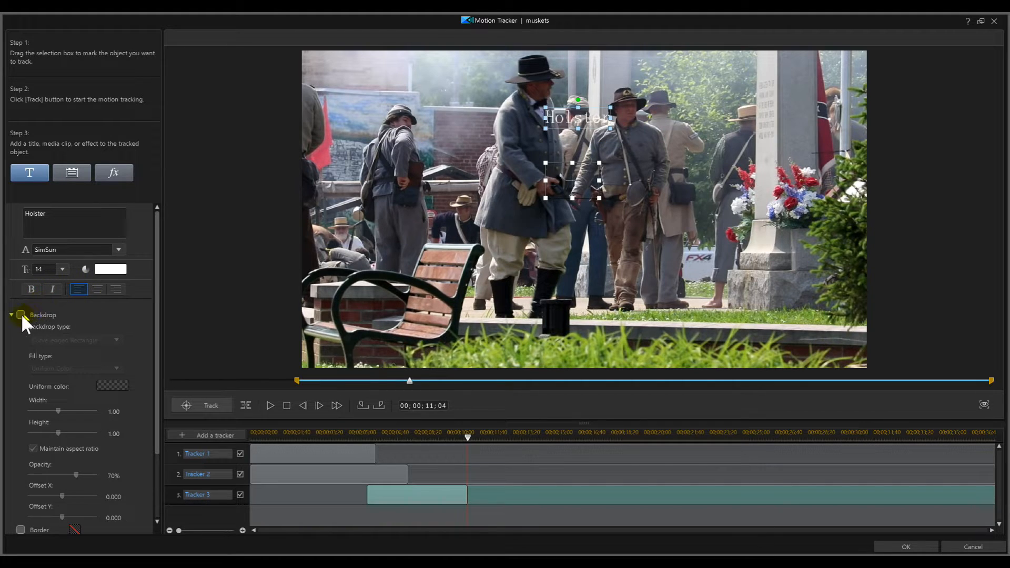
left_click(21, 315)
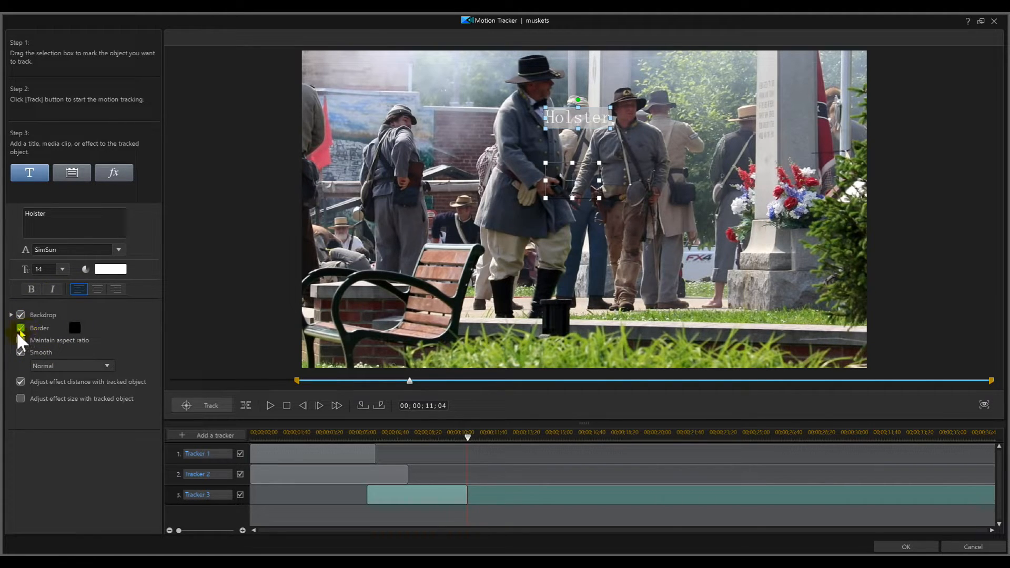
left_click(20, 341)
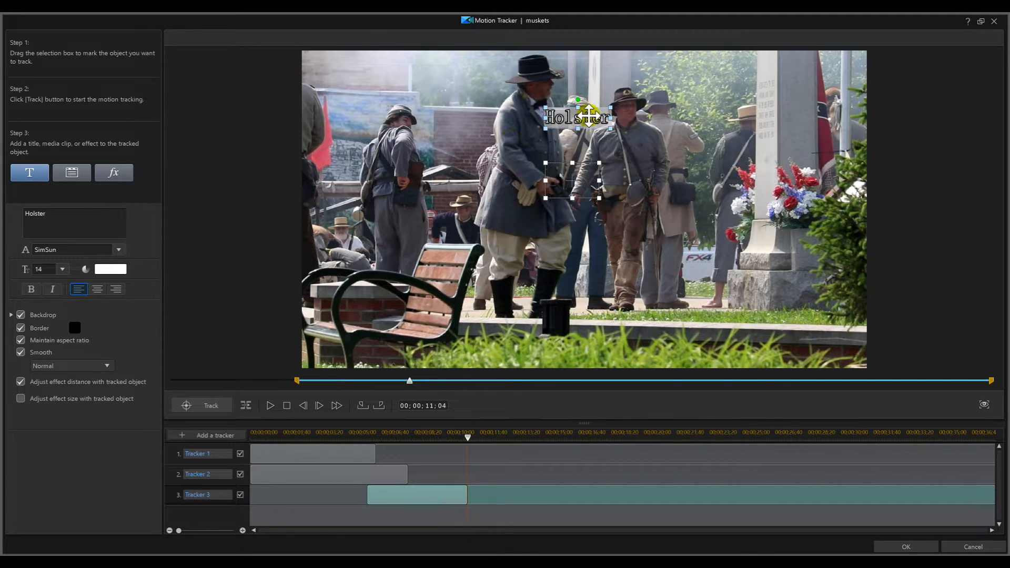
left_click_drag(585, 116, 569, 161)
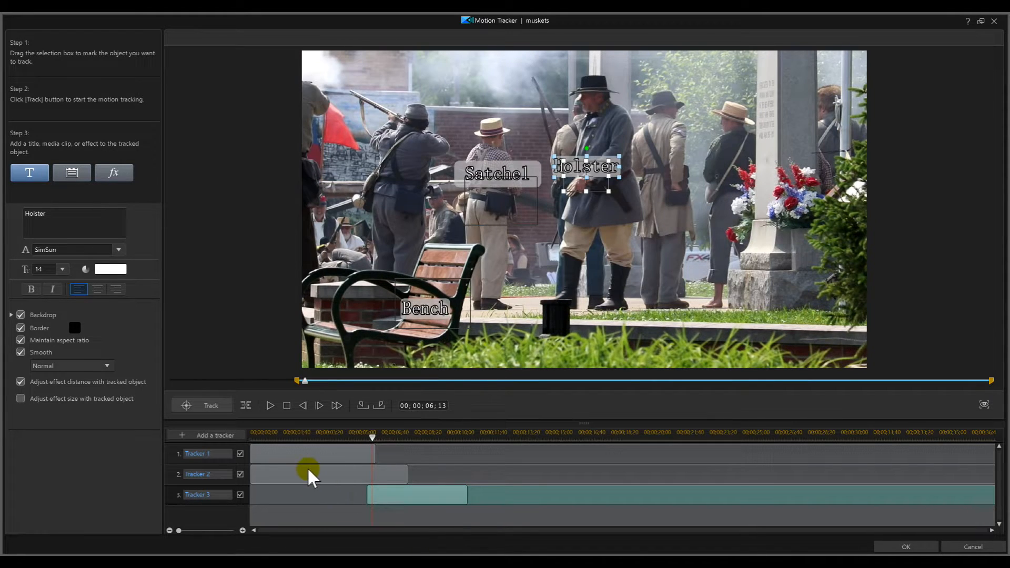
Step: Briefly preview the tracked labels, pause, and return to the clip's start
left_click(270, 405)
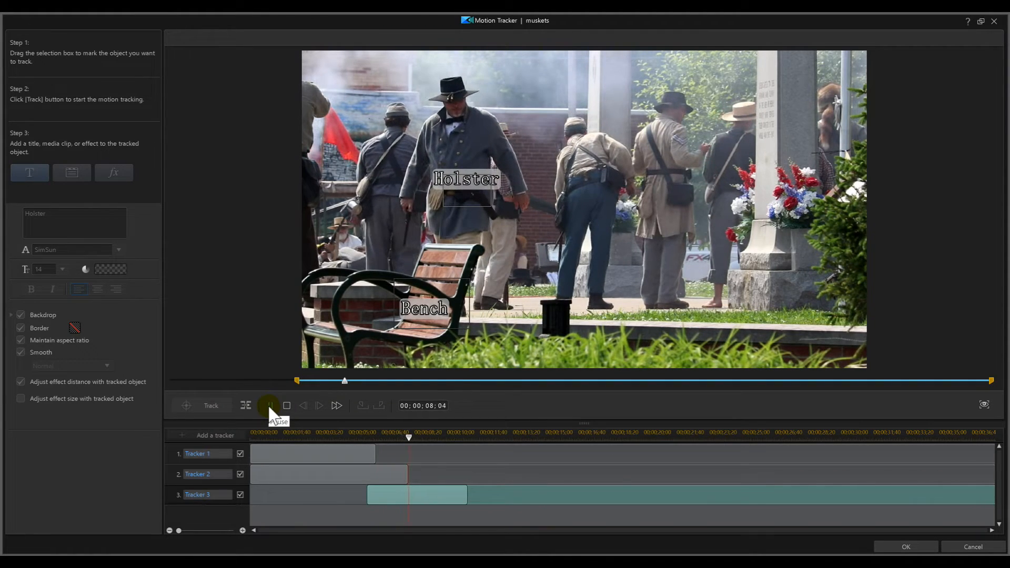
left_click(270, 404)
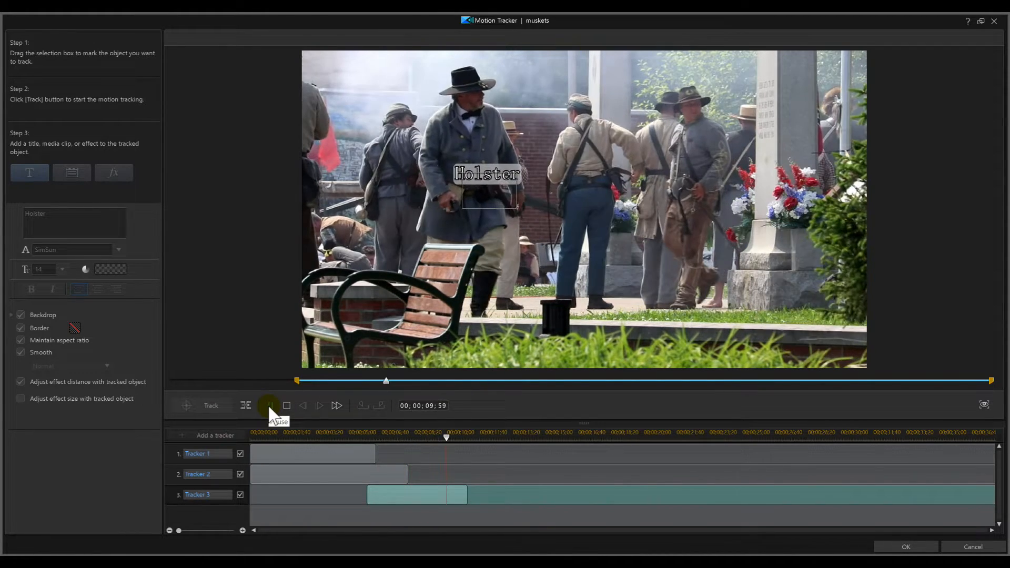
left_click(269, 405)
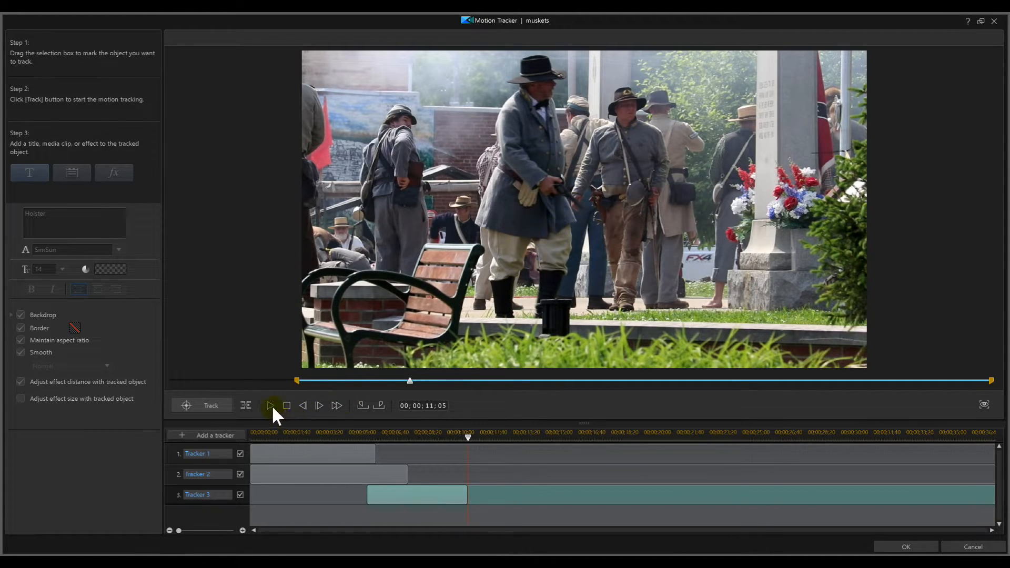
left_click(270, 404)
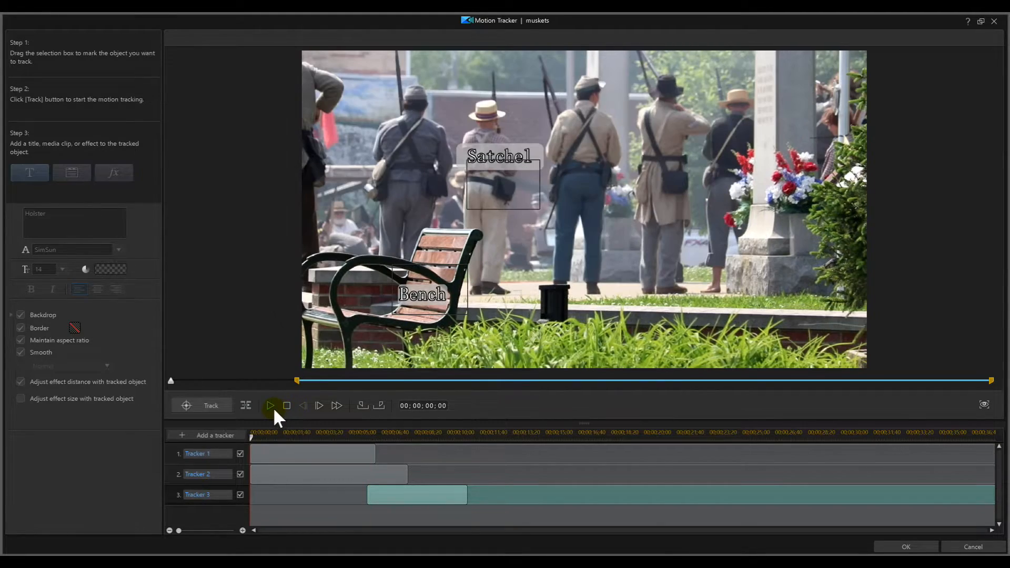
Step: Play from the beginning and pause on the wounded soldier shot, about 24 seconds in
left_click(270, 405)
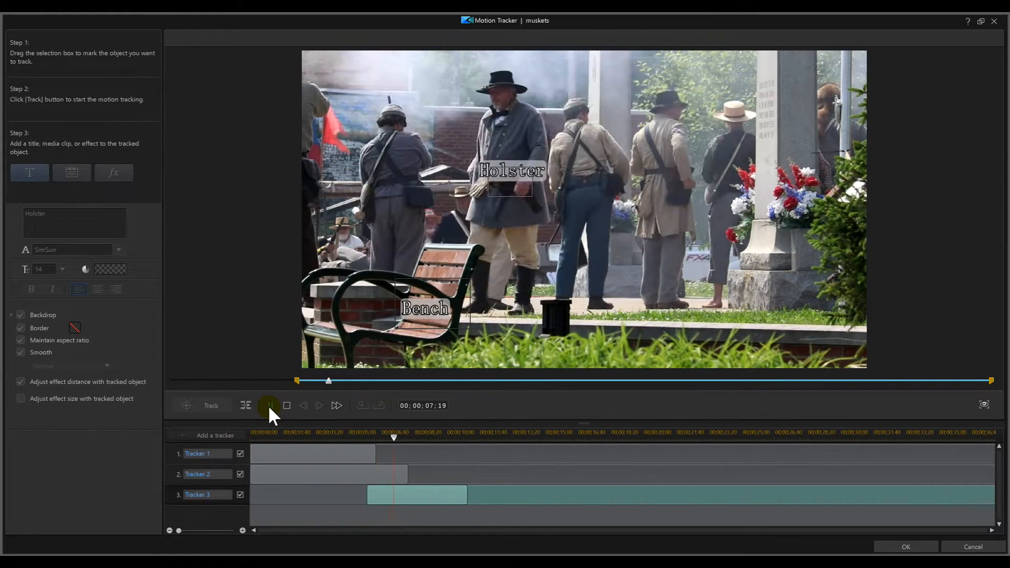
left_click(269, 405)
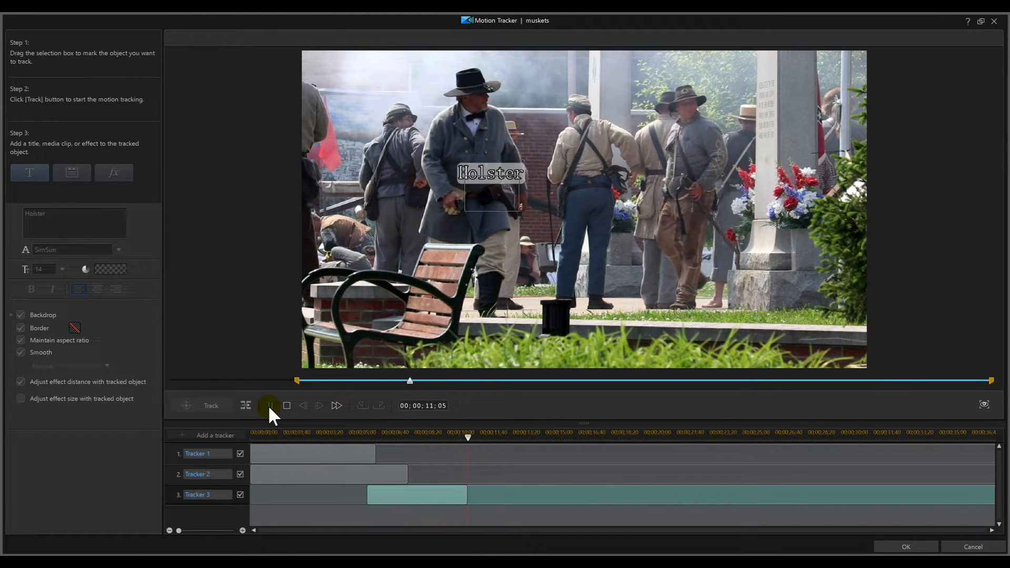
left_click(268, 406)
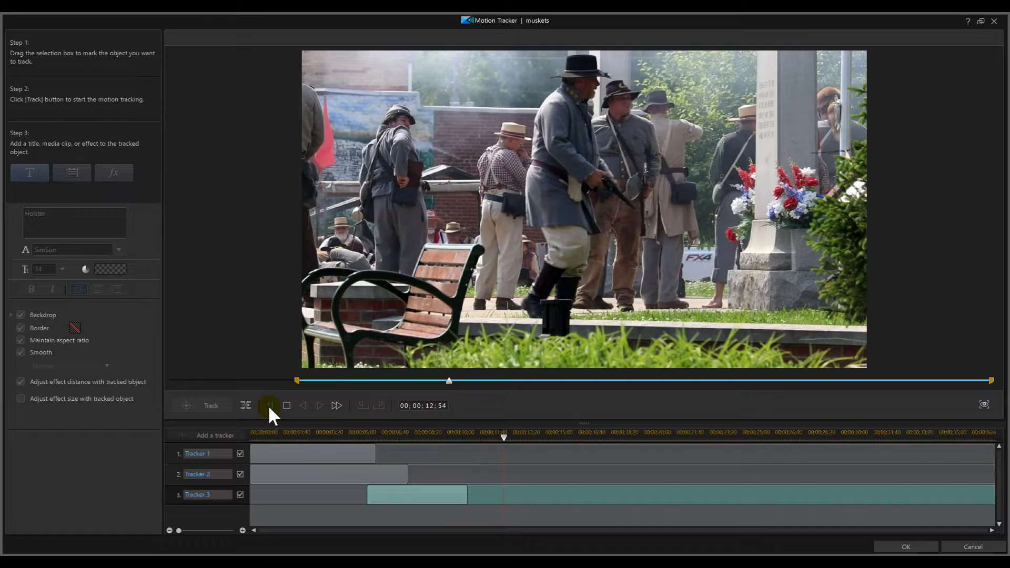
left_click(269, 405)
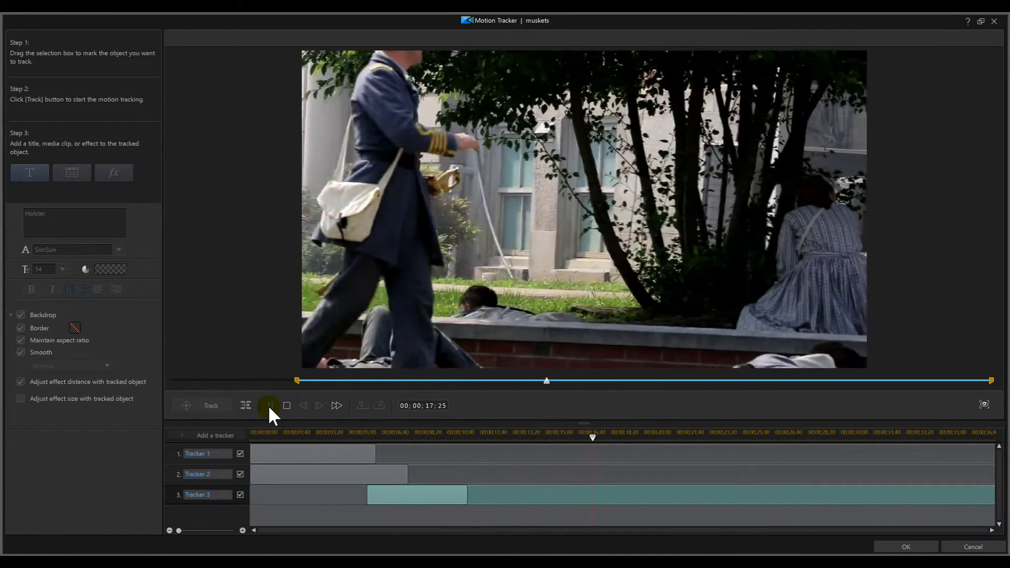
left_click(269, 405)
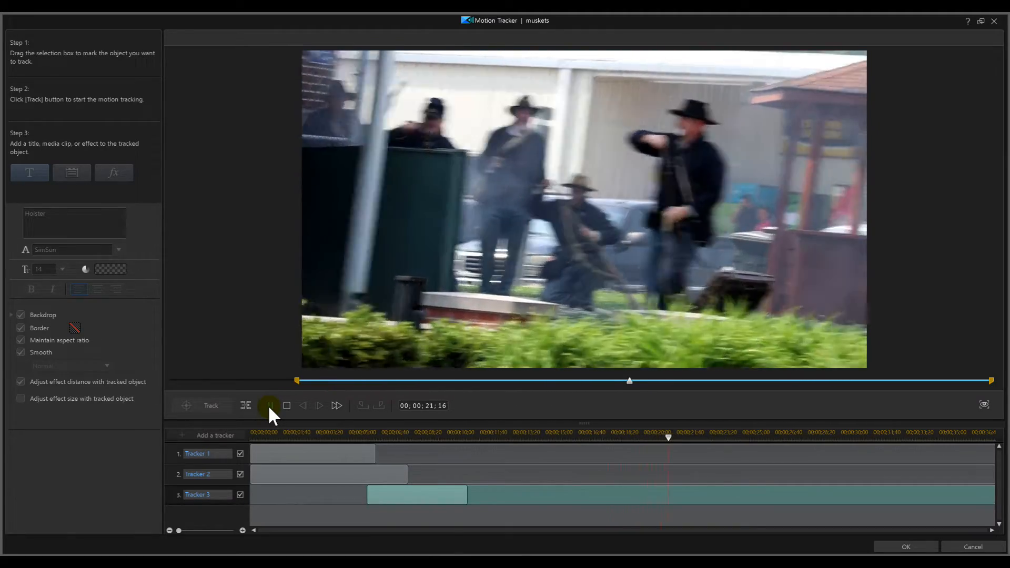
left_click(269, 405)
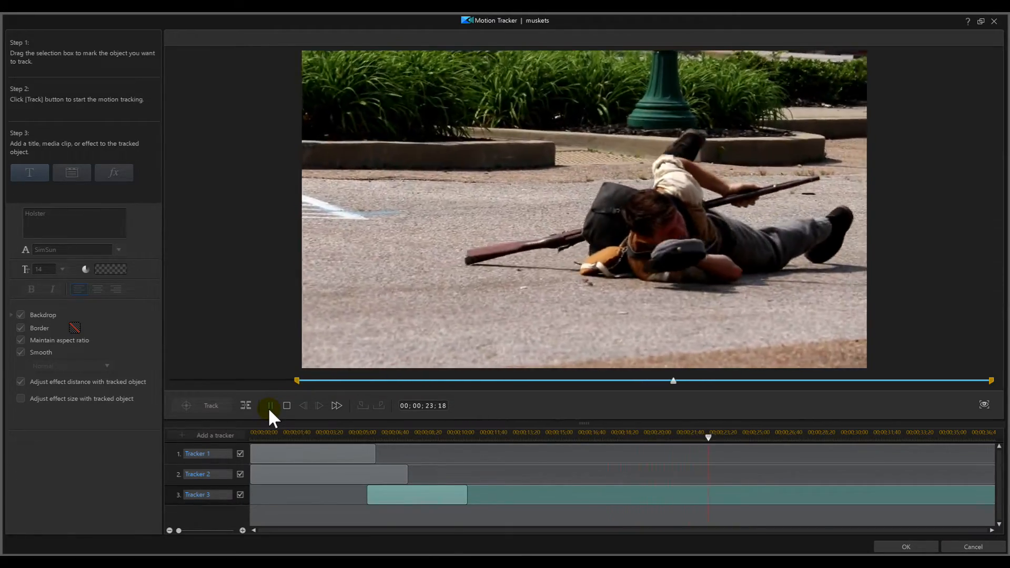
left_click(269, 405)
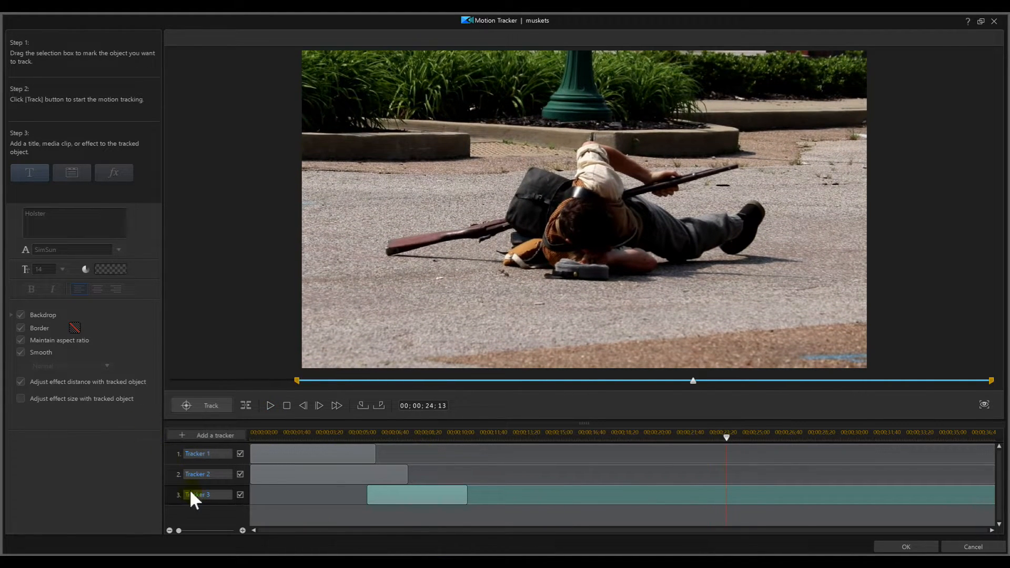
Step: Track a fourth box on the fallen soldier and begin his label with 'Wou'
left_click(215, 435)
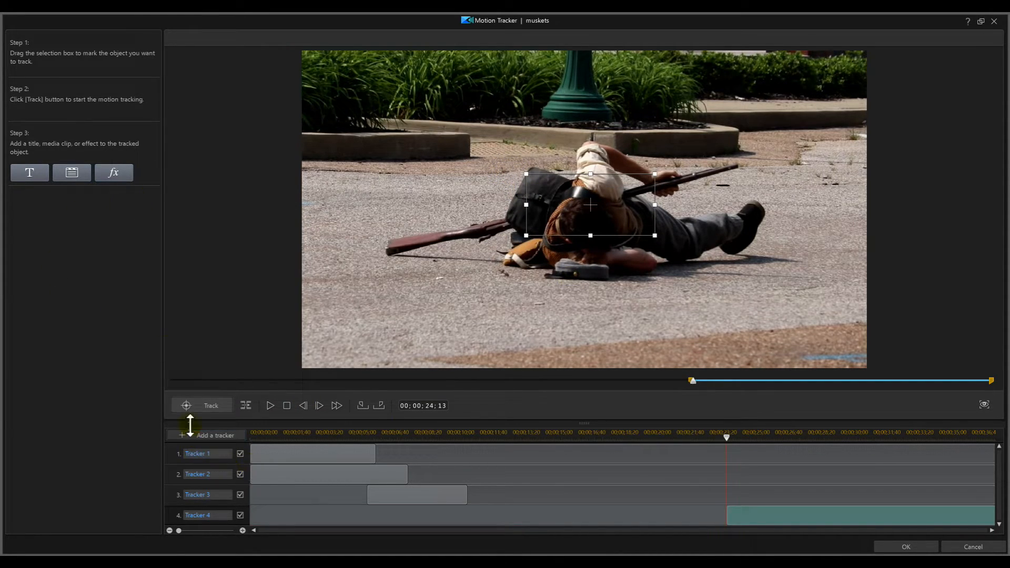
left_click(201, 405)
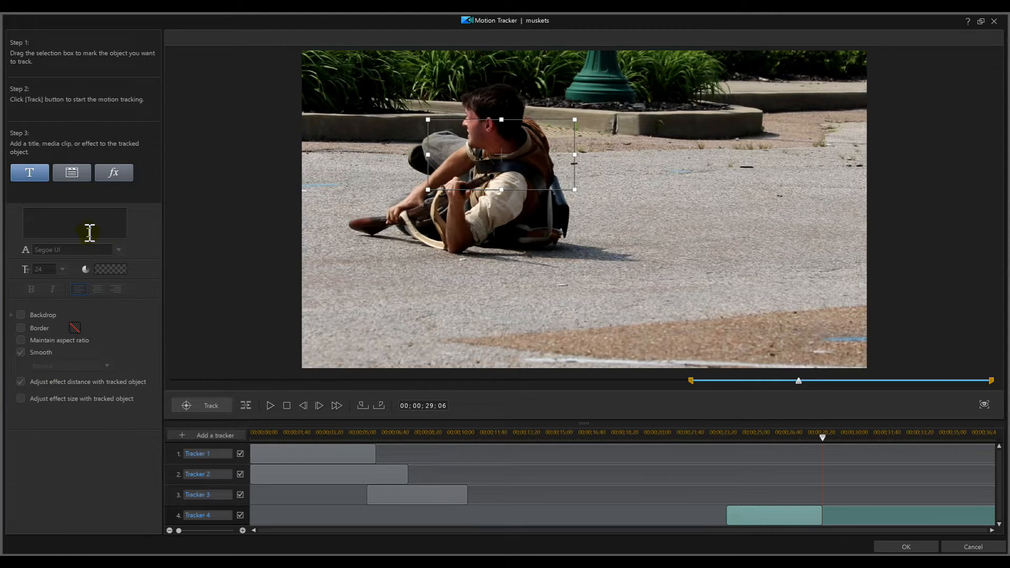
type("Wou")
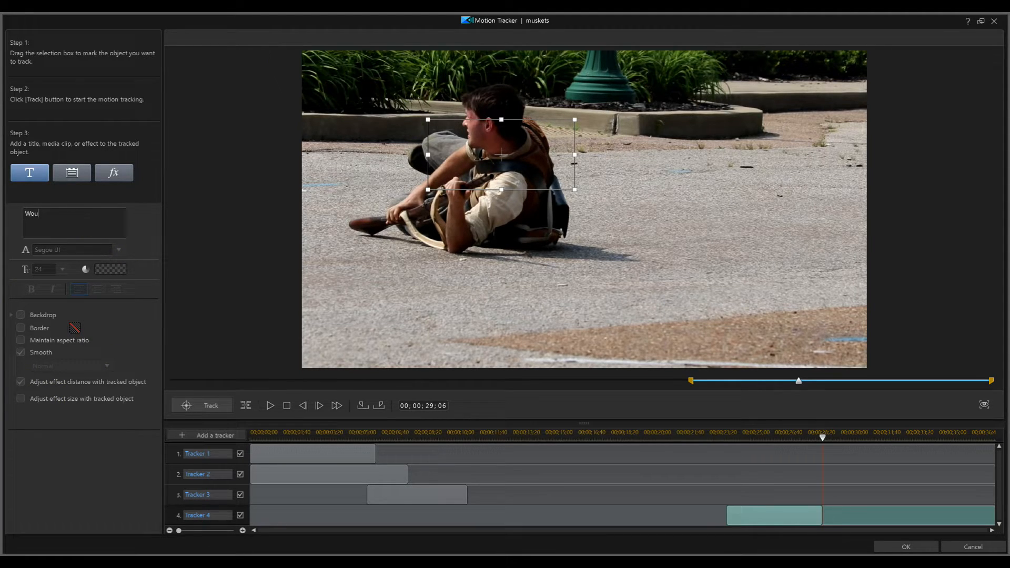